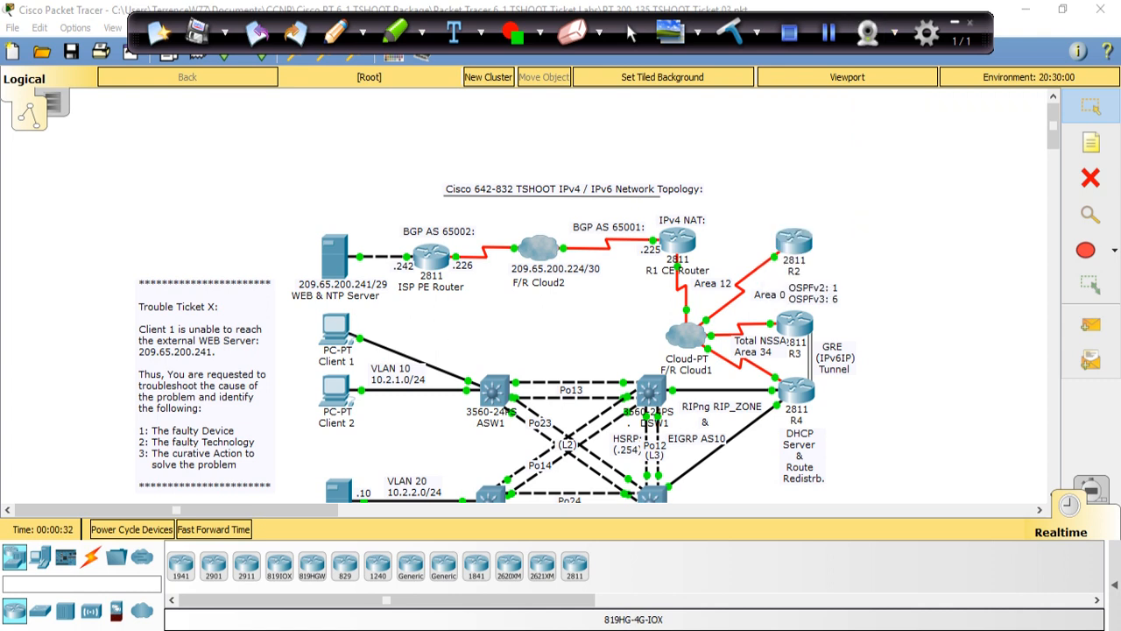
# - From Client 1's Command Prompt, ping 10.1.1.1 and receive 3 of 4 replies
pyautogui.click(214, 529)
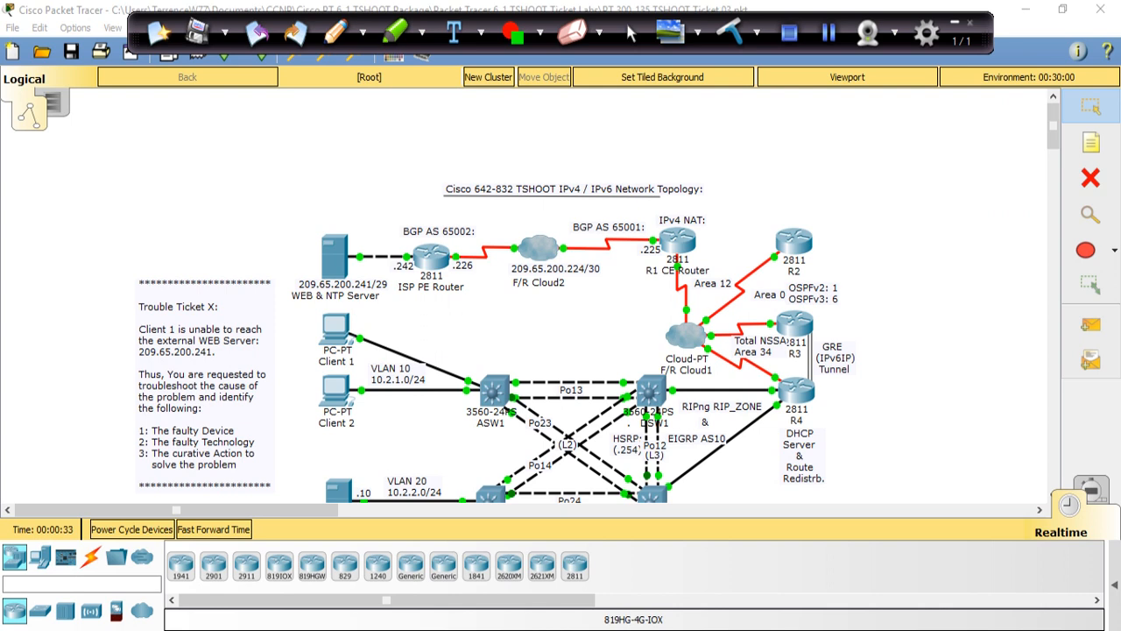
pyautogui.click(214, 529)
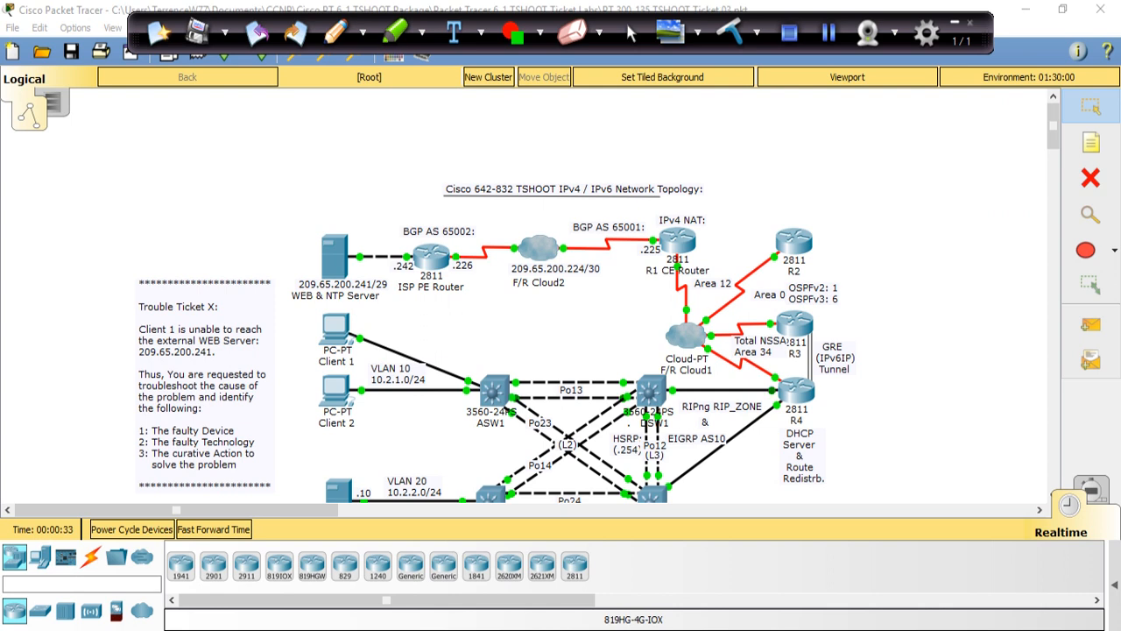
pyautogui.click(214, 529)
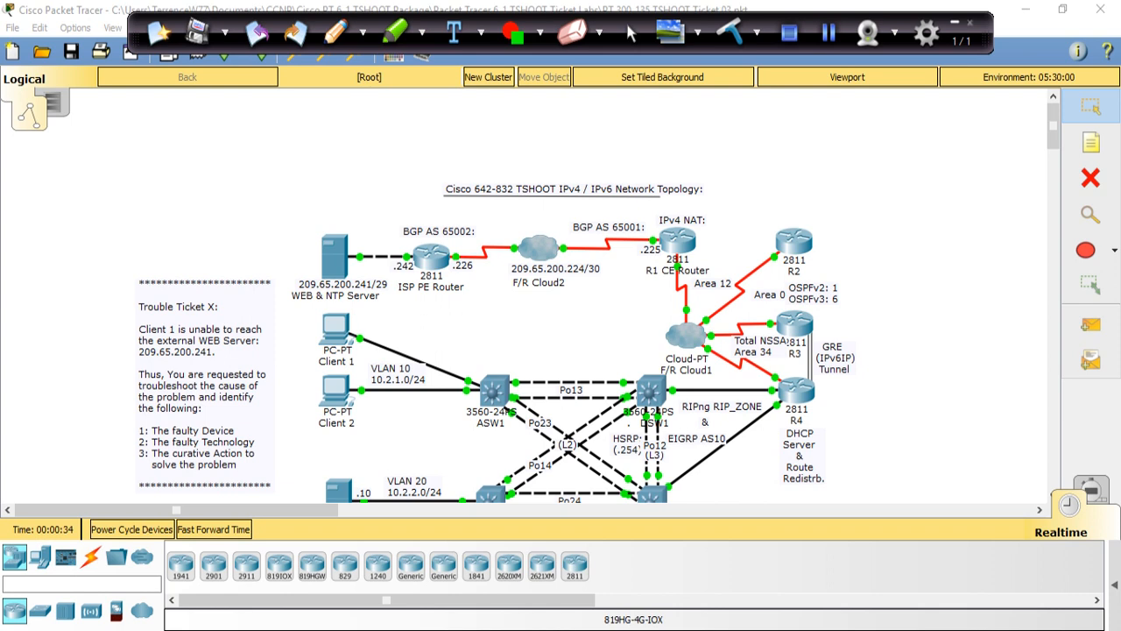
pyautogui.click(213, 529)
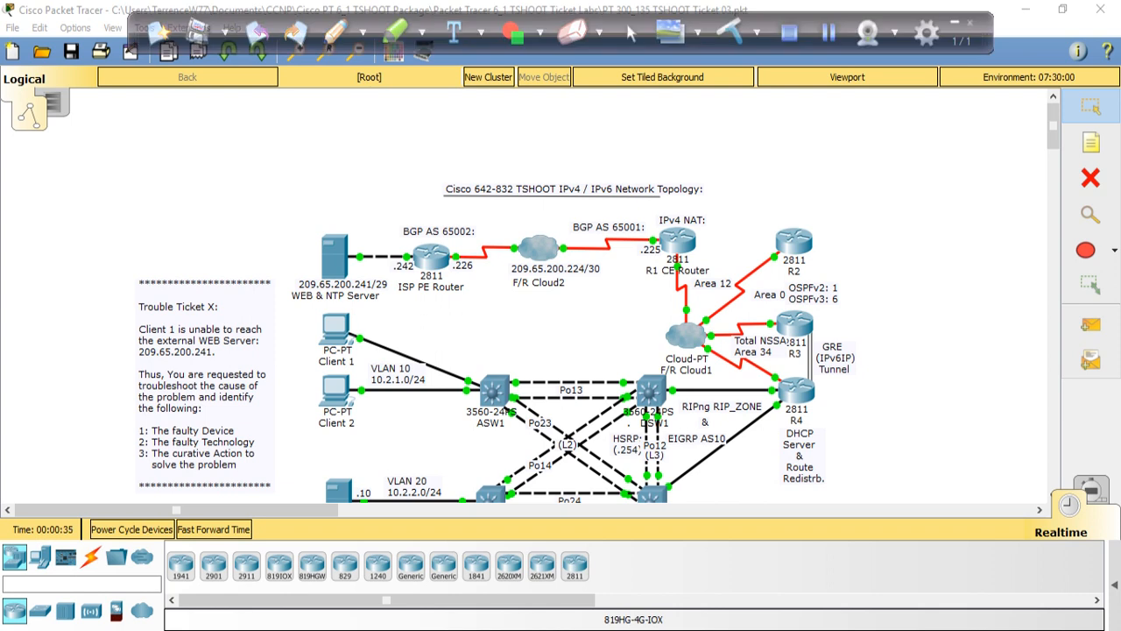
pyautogui.doubleClick(337, 348)
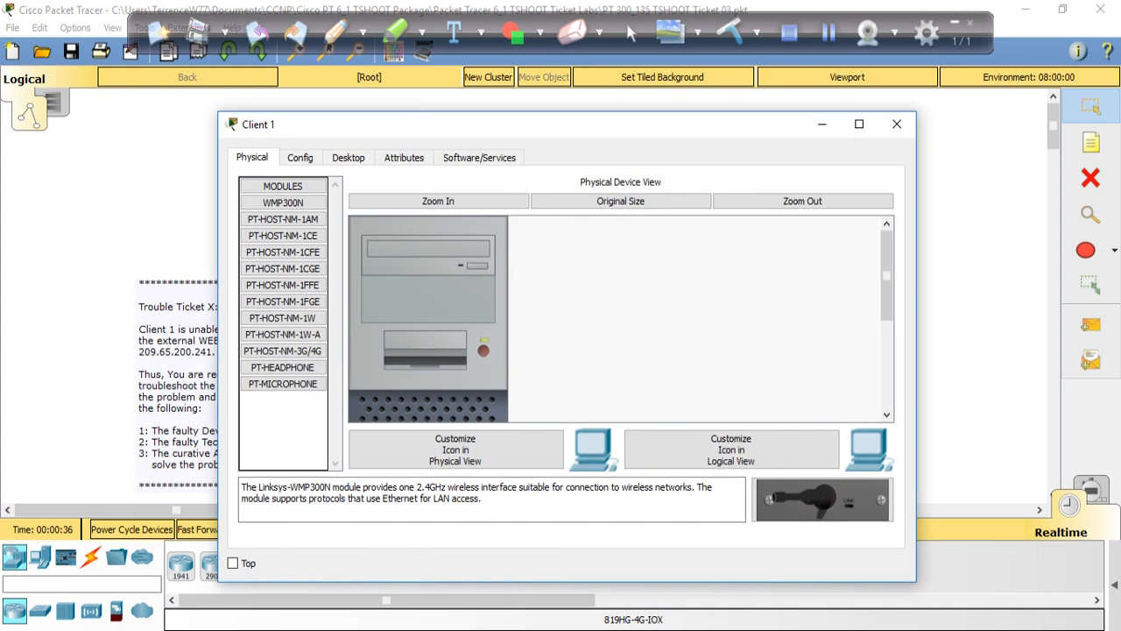
pyautogui.click(347, 158)
pyautogui.write('pi')
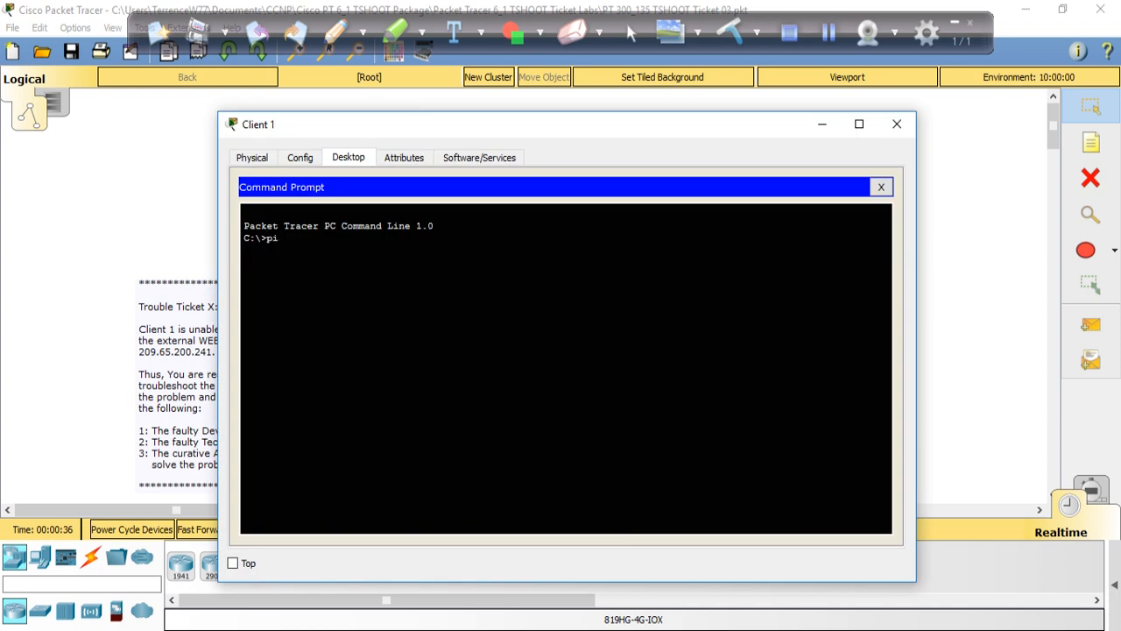
pyautogui.write('ng')
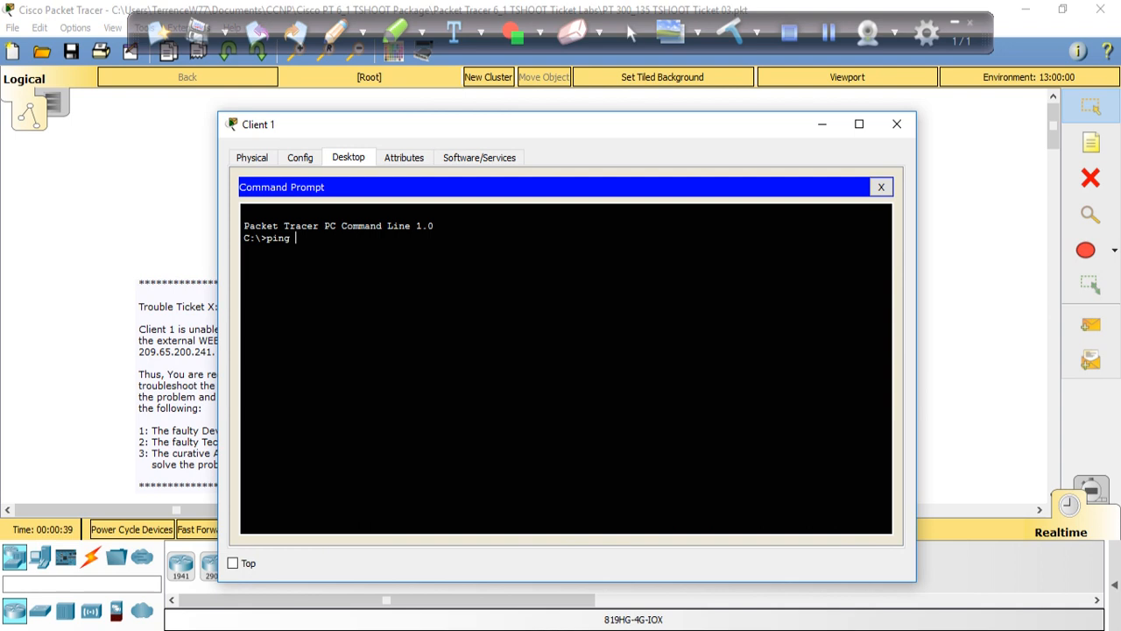
pyautogui.write('10.1.1.1')
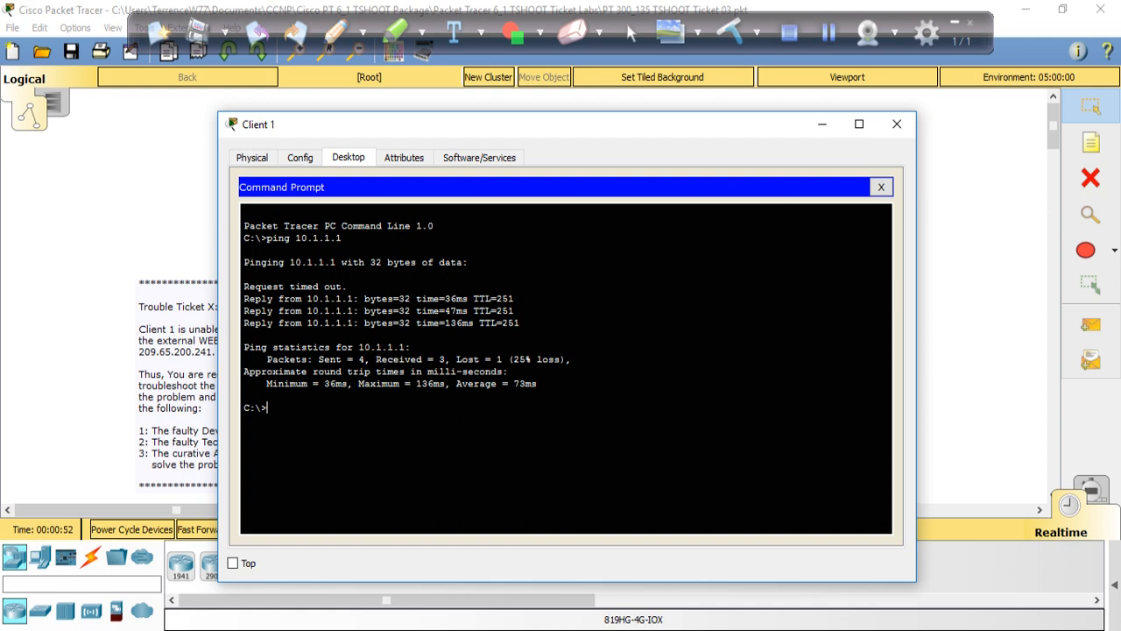
pyautogui.write('ping')
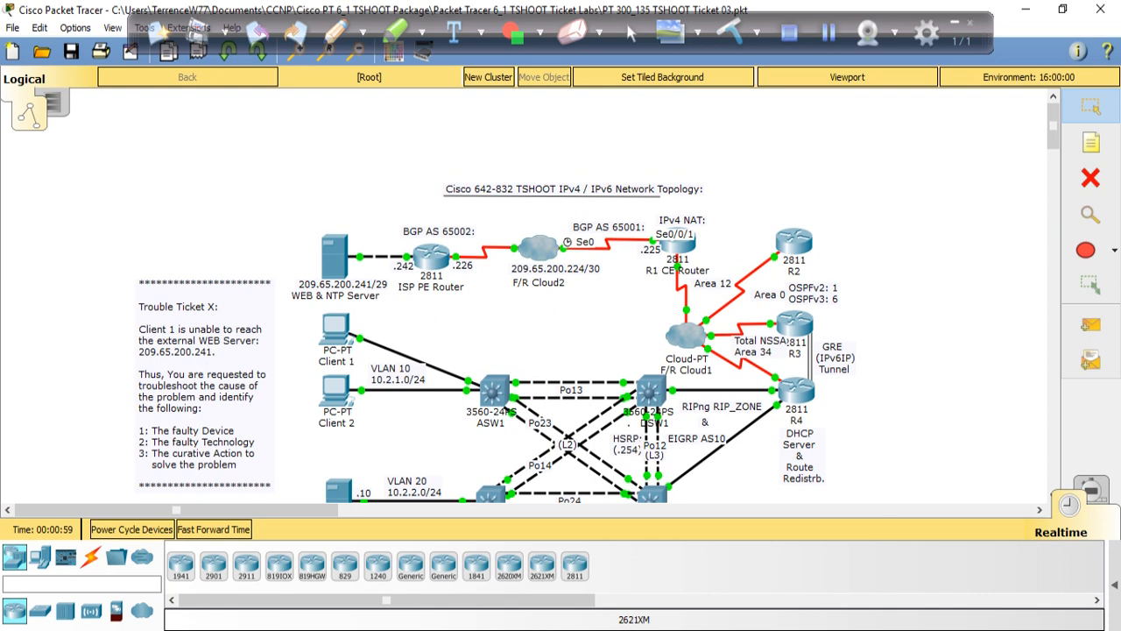
pyautogui.click(213, 529)
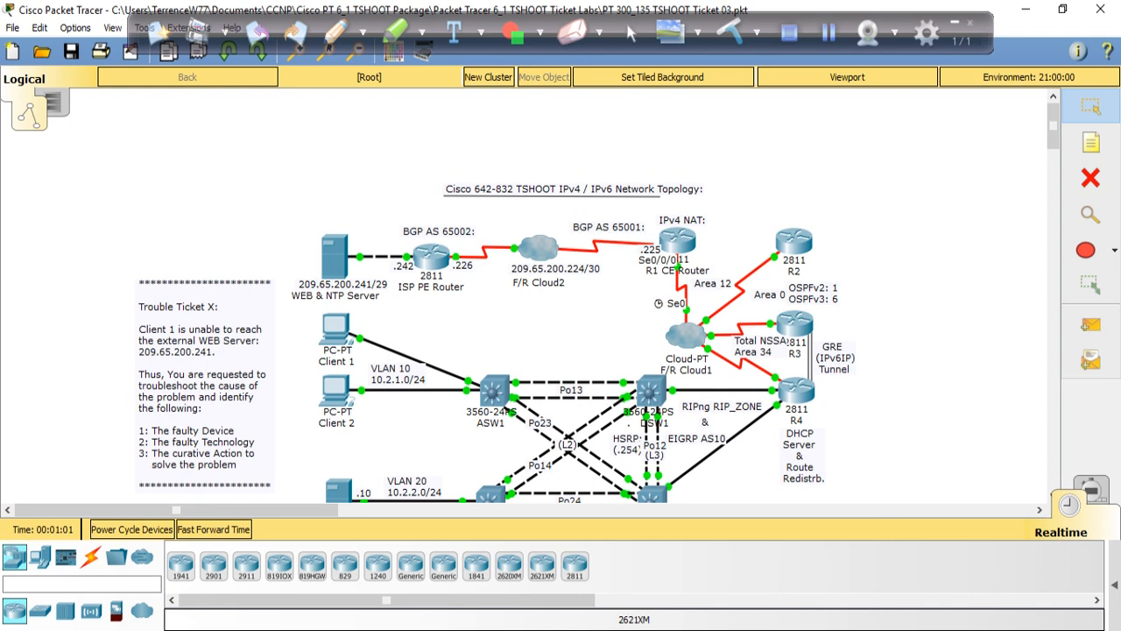
pyautogui.click(213, 529)
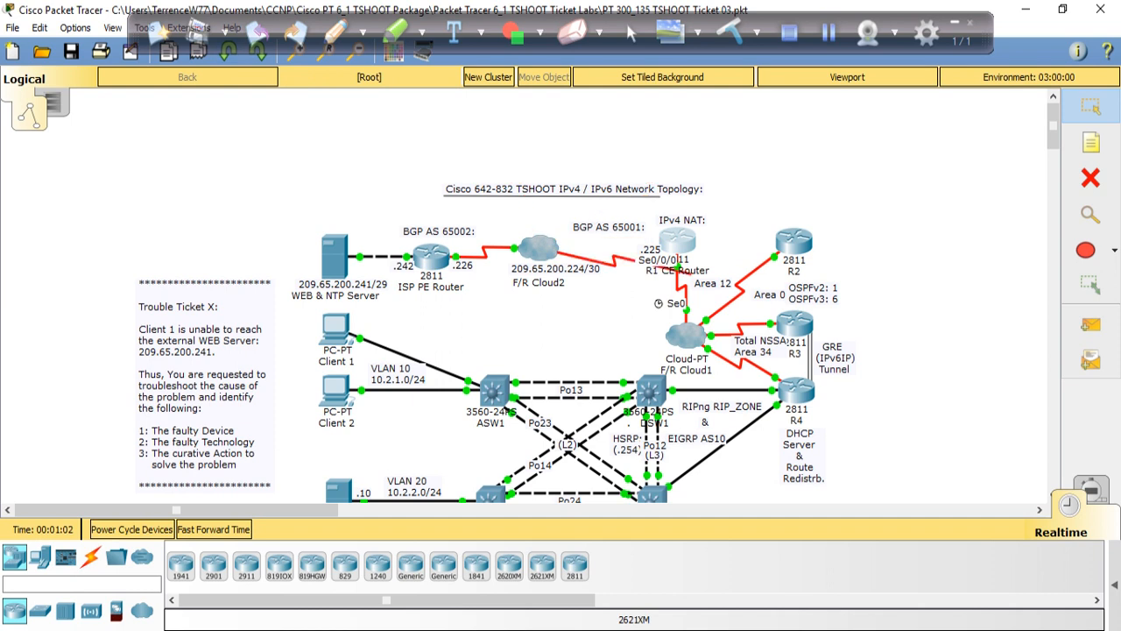
pyautogui.click(677, 242)
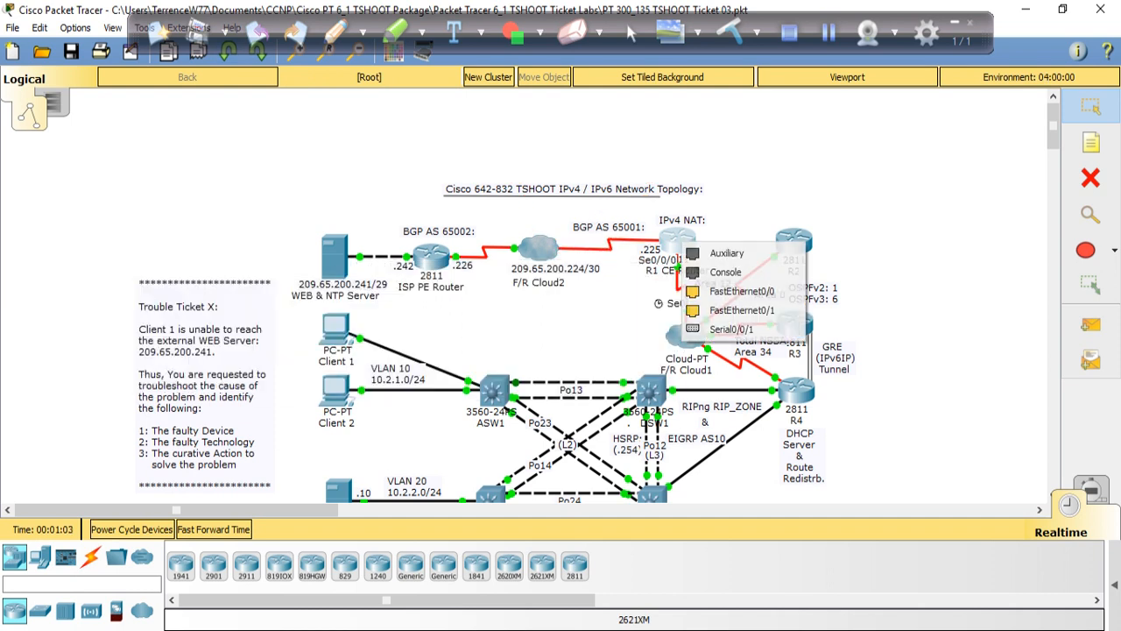
pyautogui.moveTo(742, 291)
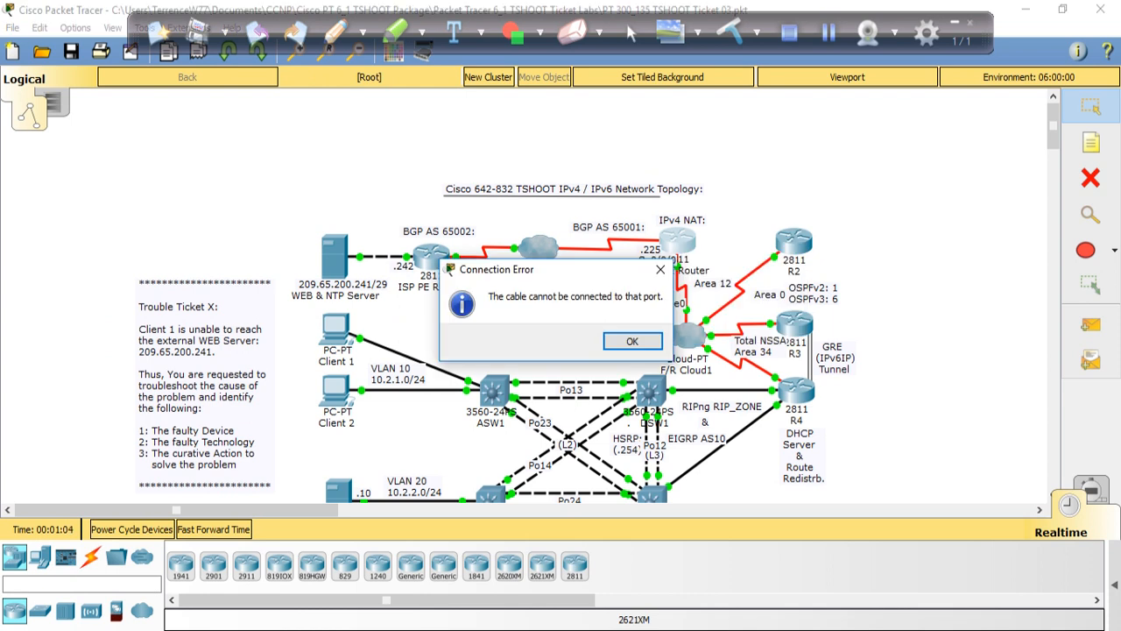
pyautogui.click(631, 340)
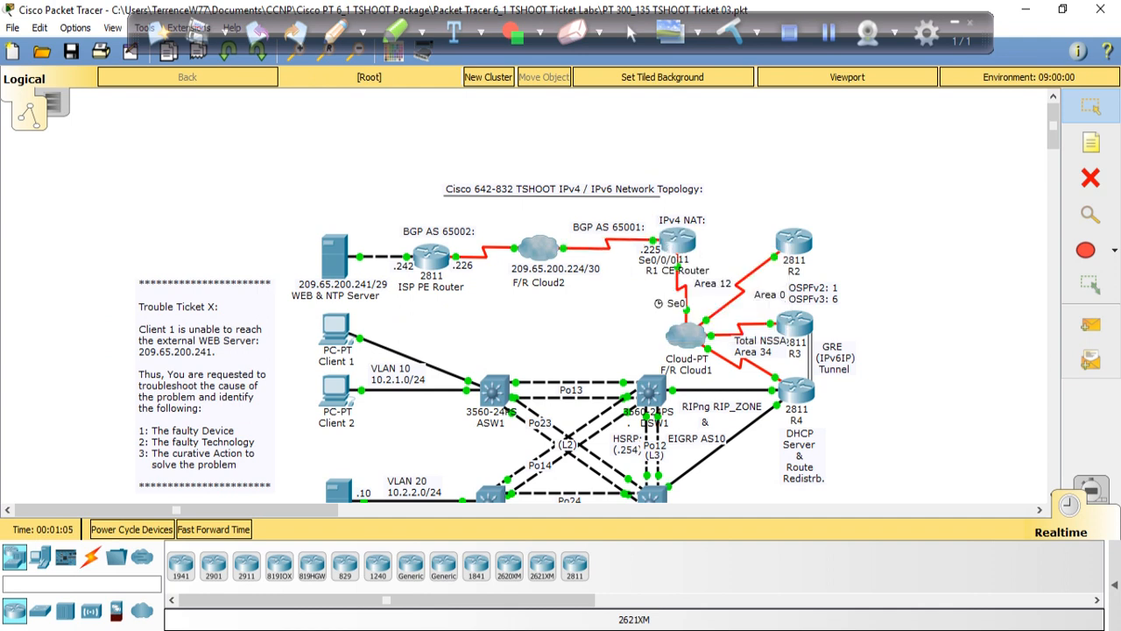
pyautogui.click(214, 529)
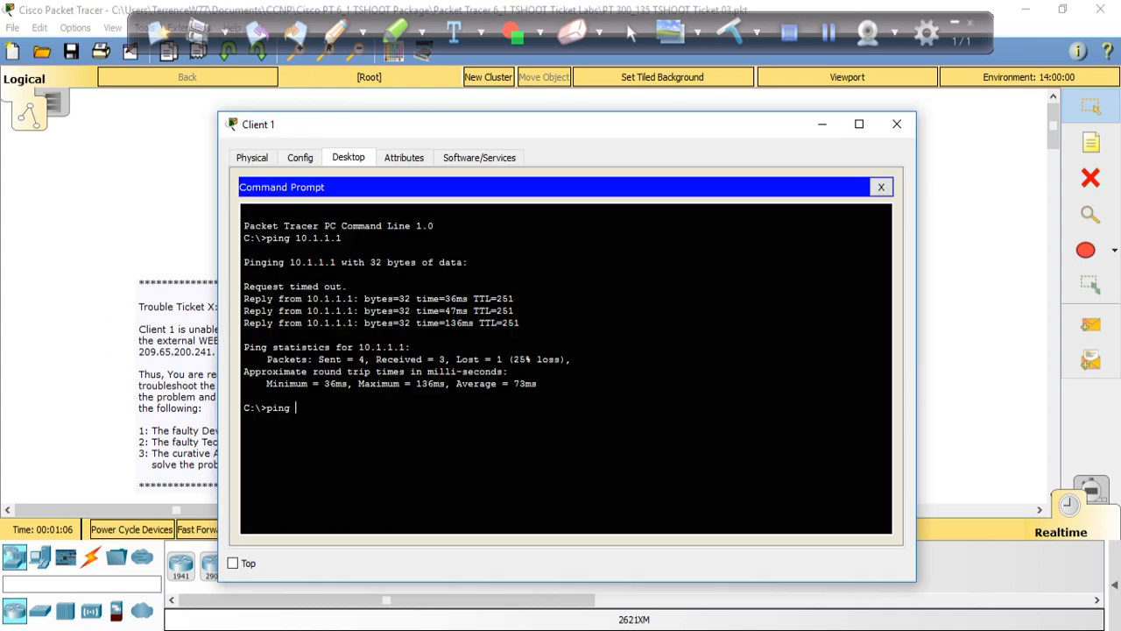
# - Run ping 209.65.200.224 from Client 1, getting 3 of 4 replies with 25% loss
pyautogui.write('ping')
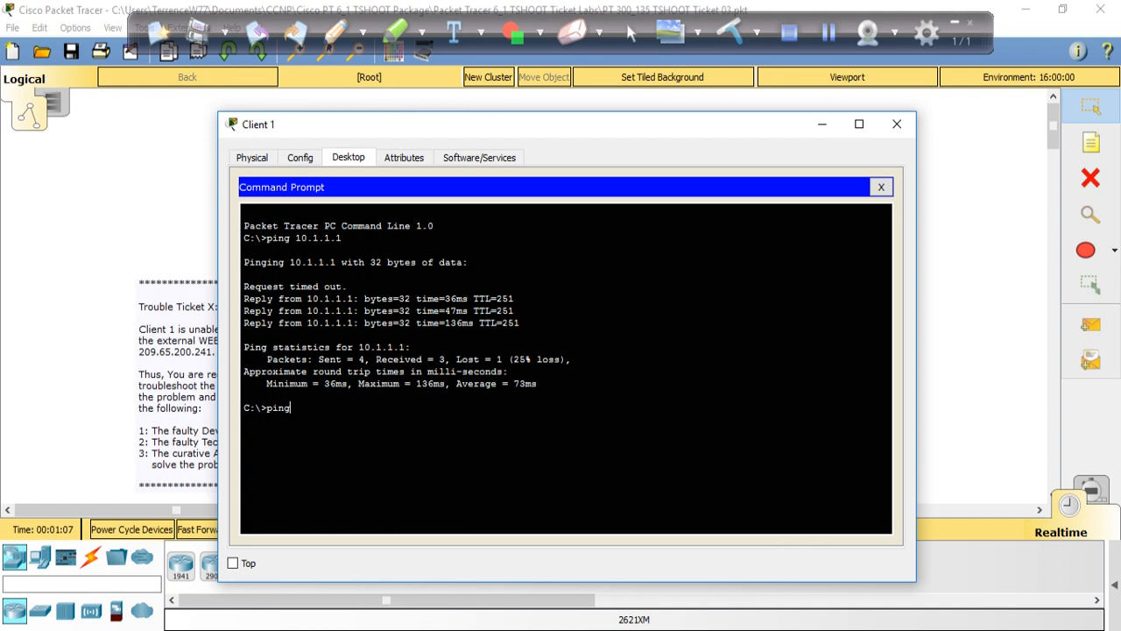
pyautogui.click(880, 185)
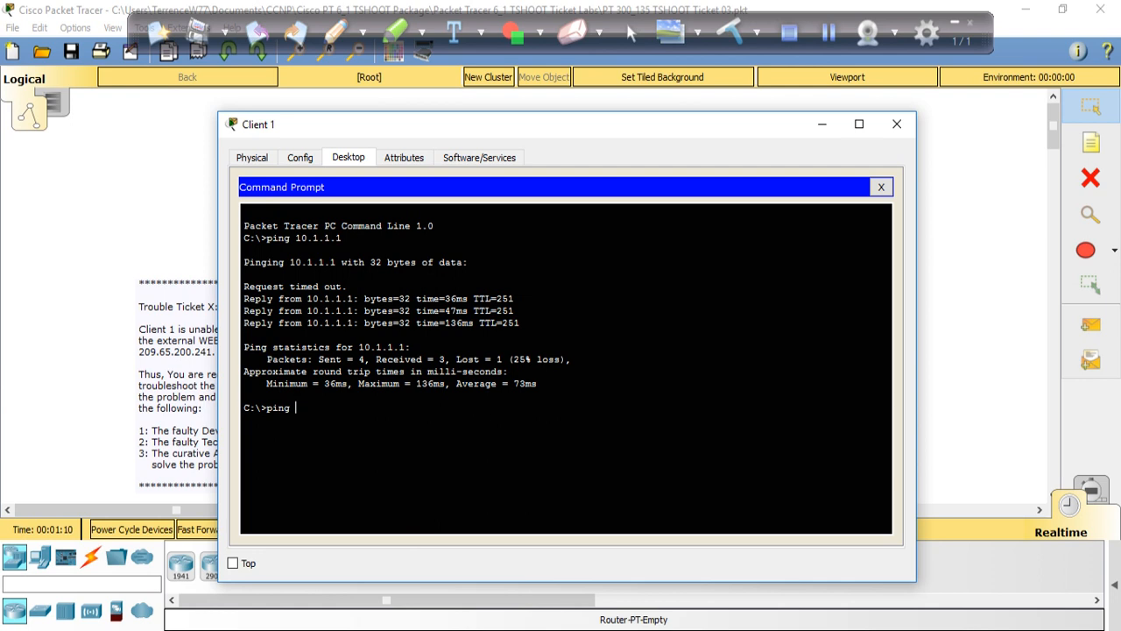
pyautogui.write('209.')
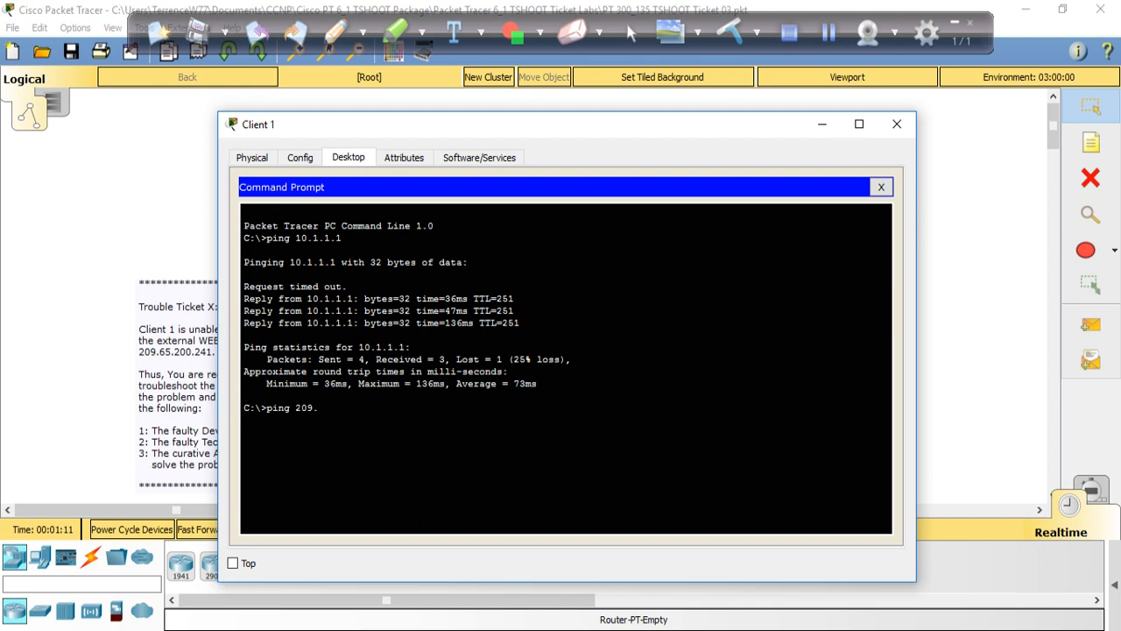
pyautogui.write('65.20')
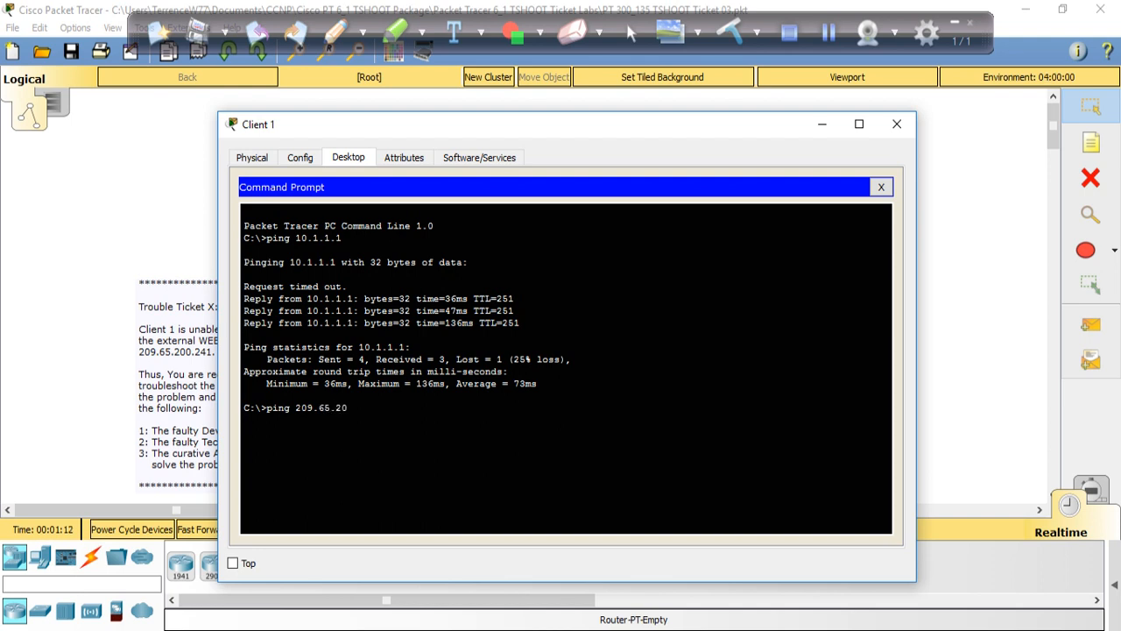
pyautogui.write('0.')
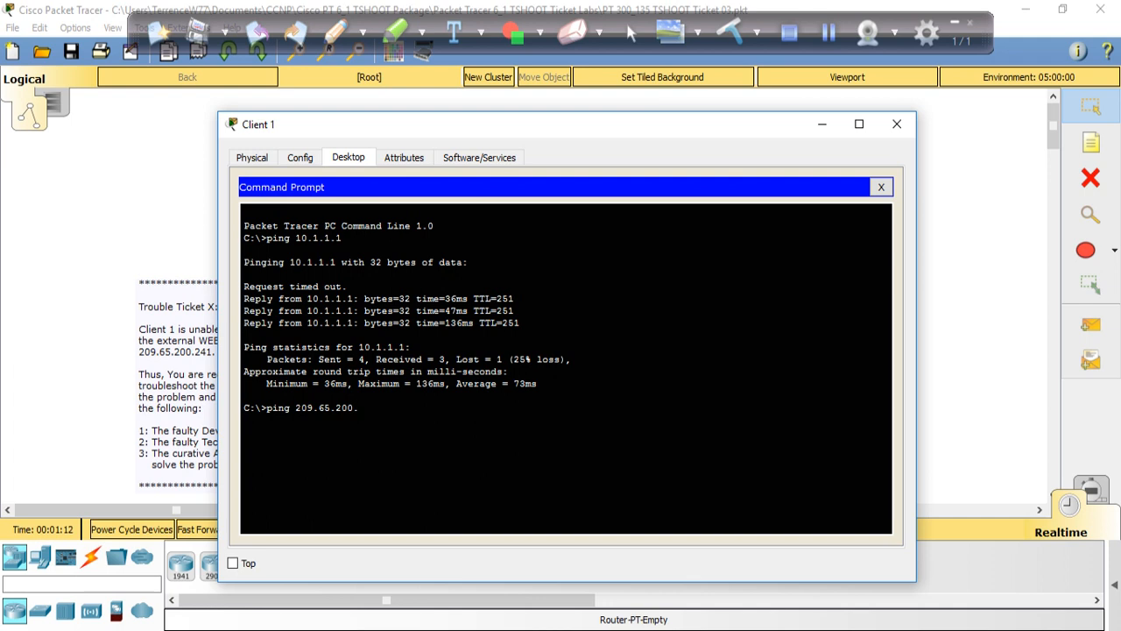
pyautogui.write('2')
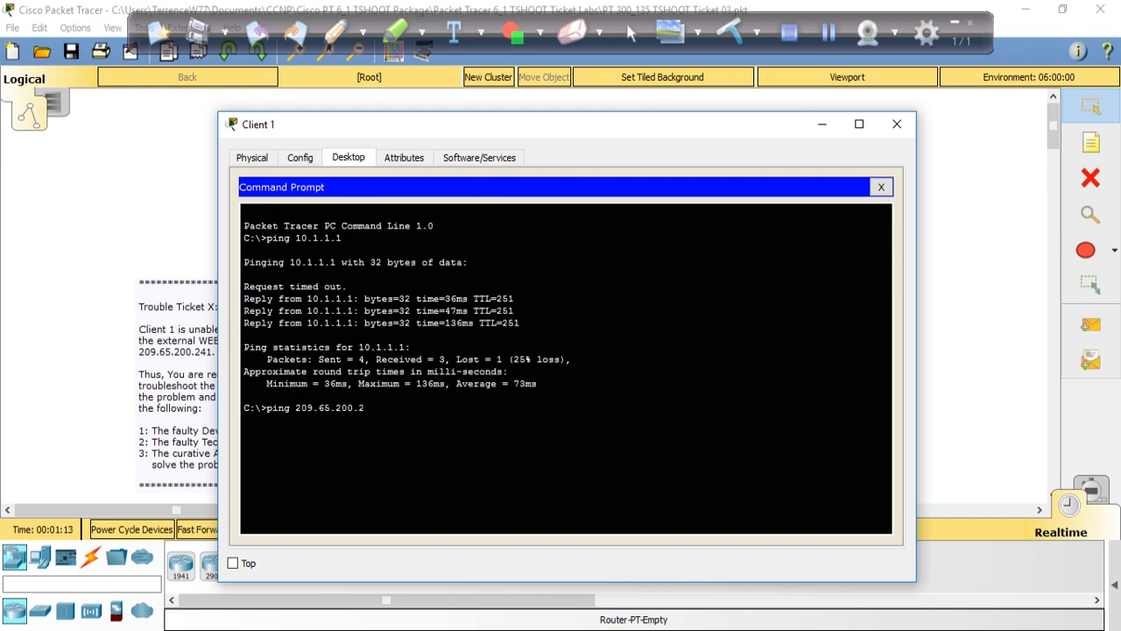
pyautogui.write('24')
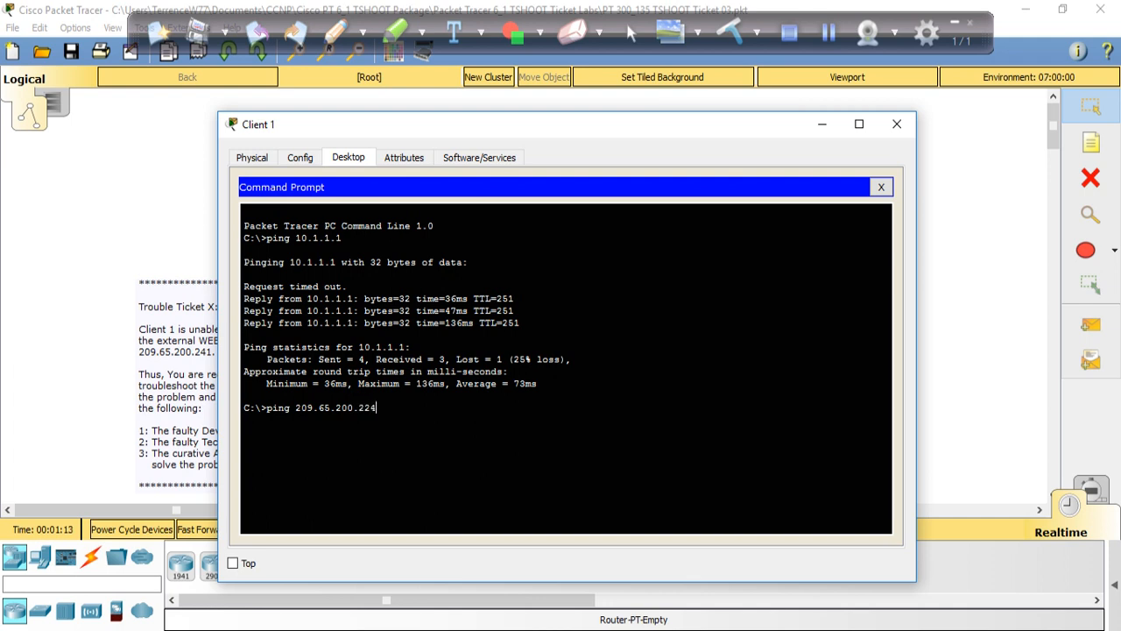
pyautogui.press('enter')
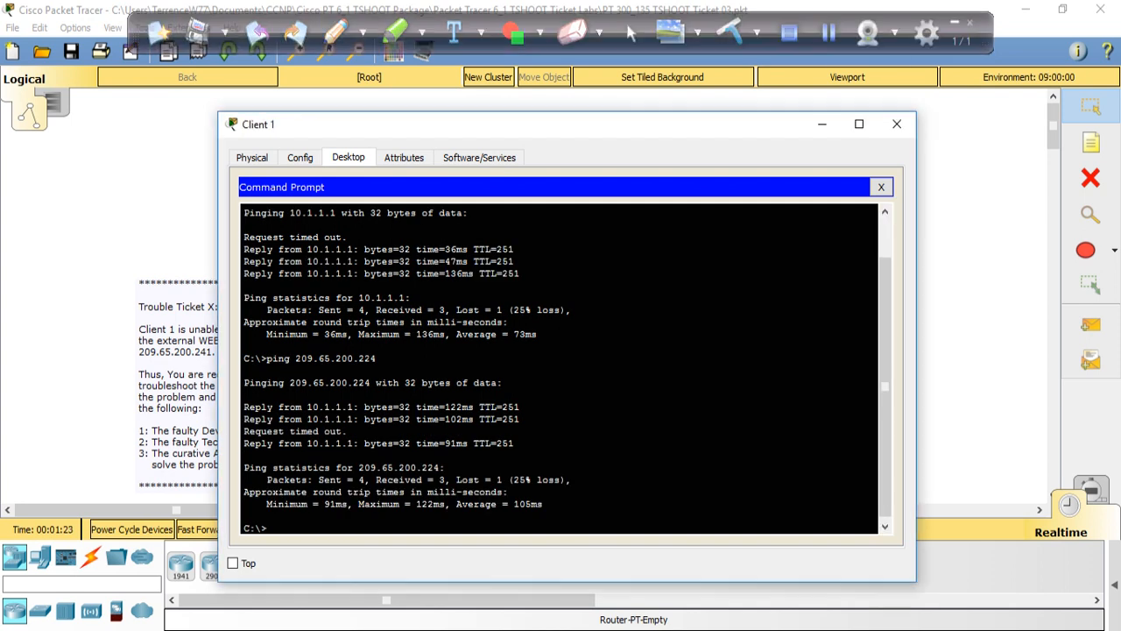
# - Ping 209.65.200.226 from Client 1 twice until all four replies succeed with 0% loss
pyautogui.write('ping 209.65.200.224')
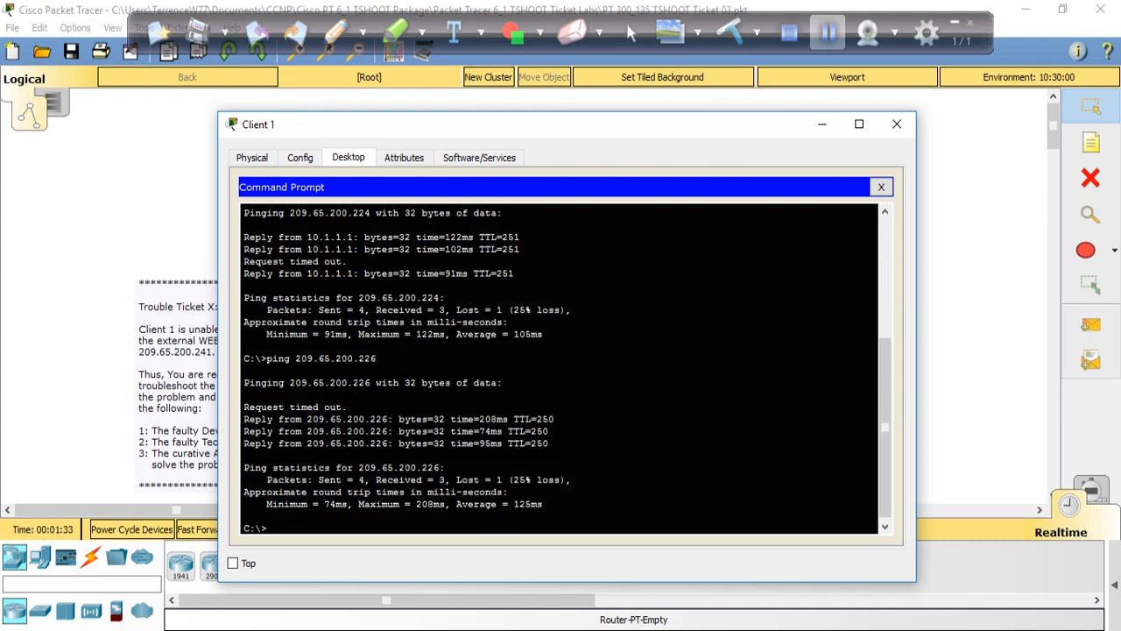
pyautogui.write('ping 209.65.200.226')
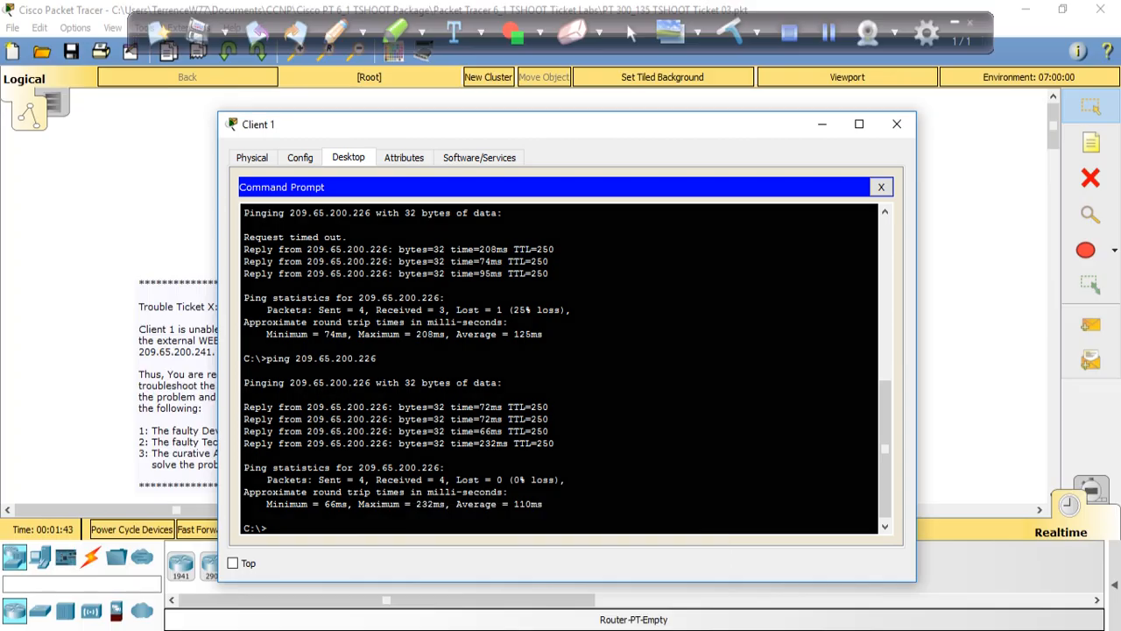
# - Ping 209.65.200.242 from Client 1, which fails as unreachable, then close Client 1
pyautogui.write('pin')
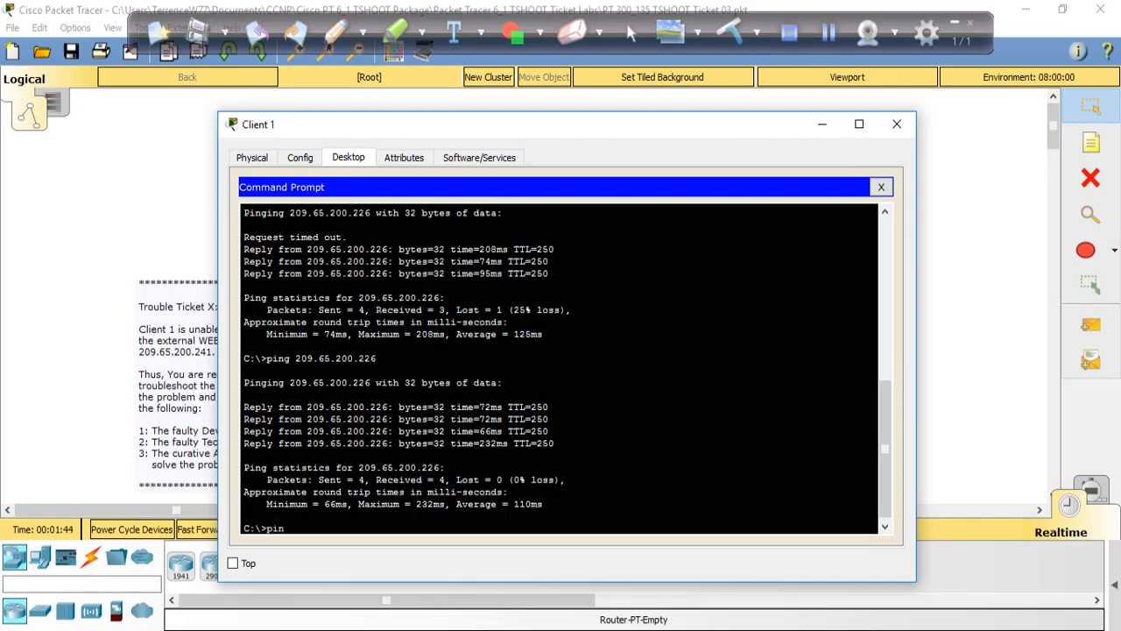
pyautogui.write('g')
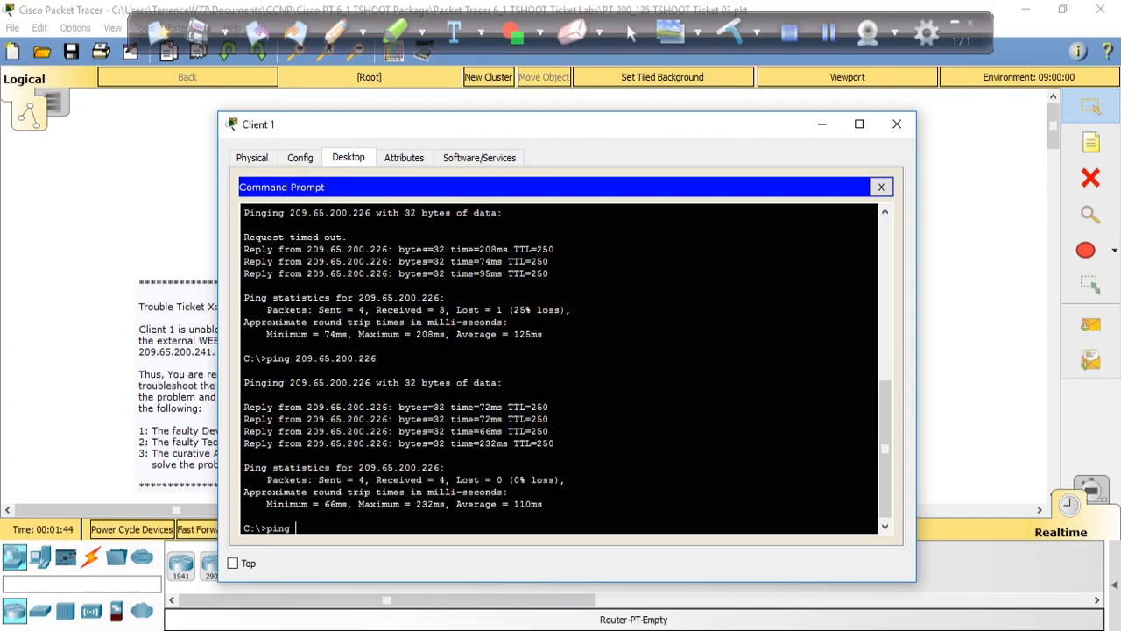
pyautogui.write('2')
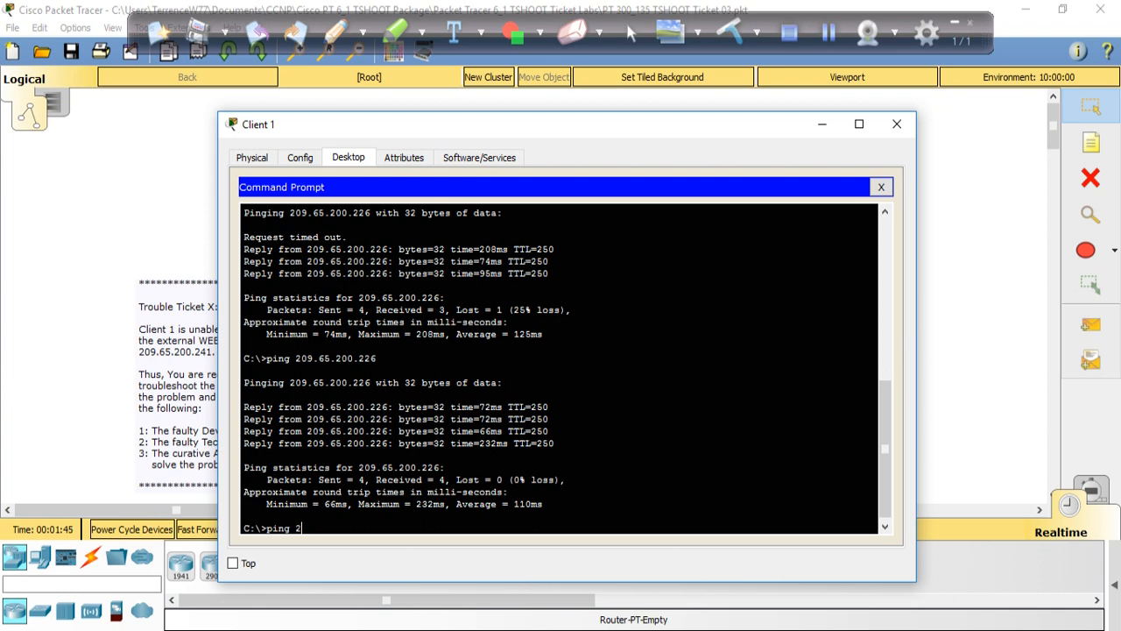
pyautogui.write('09.65.200.2')
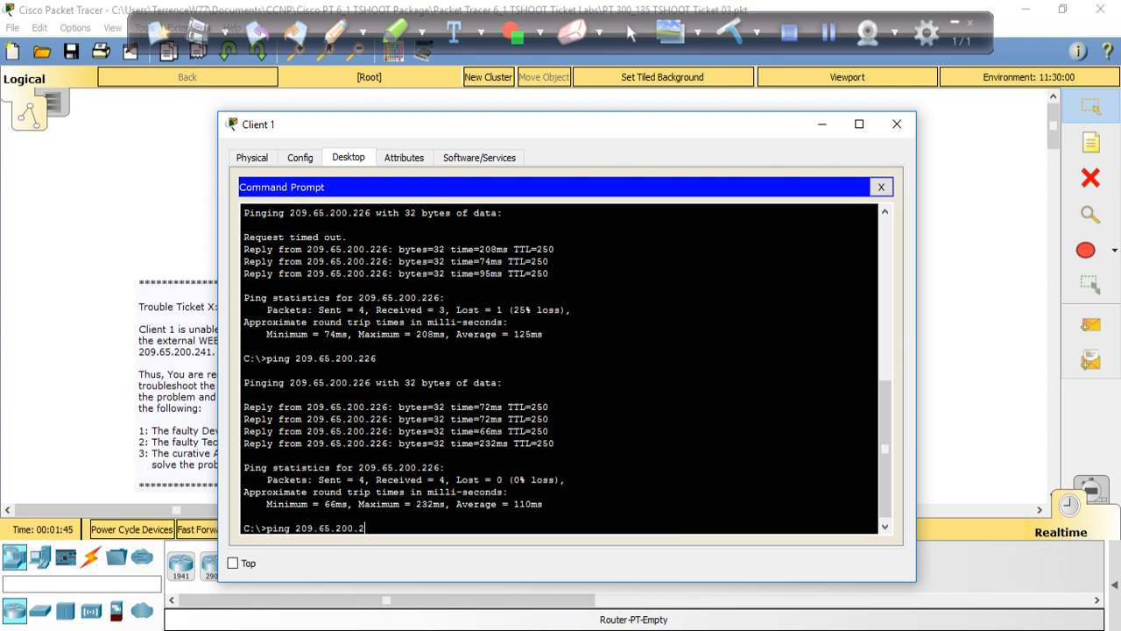
pyautogui.write('42')
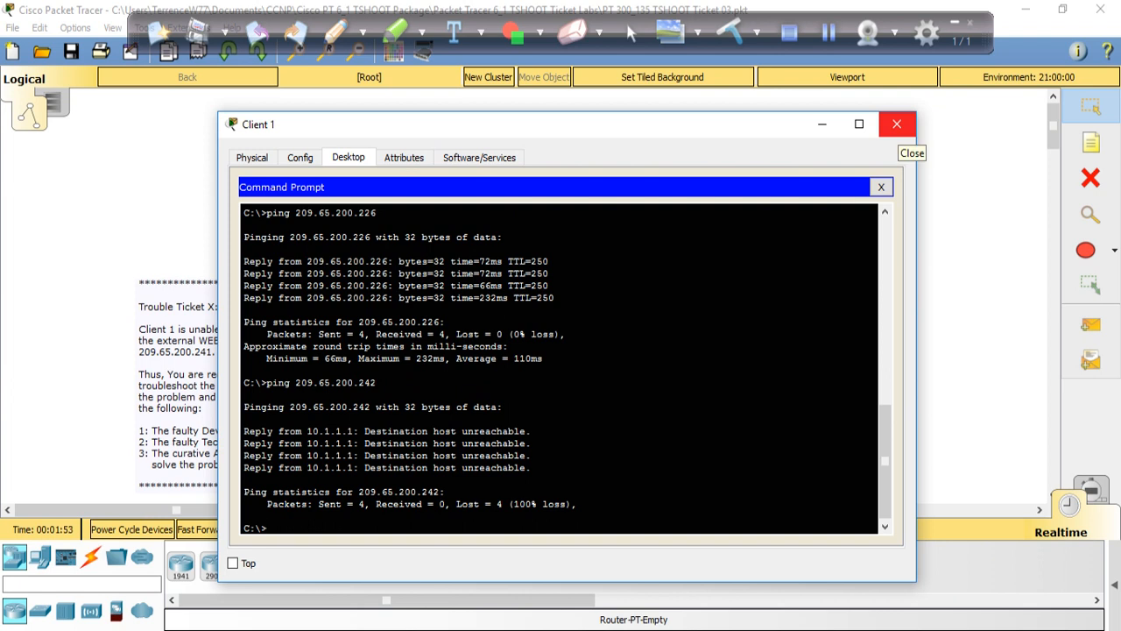
pyautogui.click(897, 122)
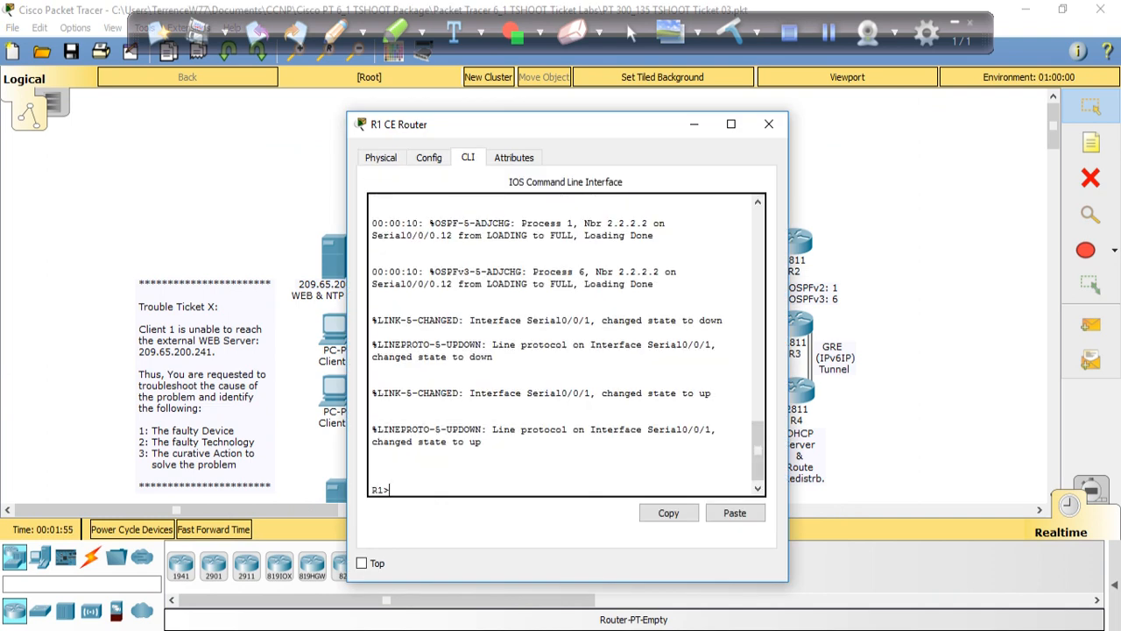
# - Enter privileged mode with 'en' on R1 CE Router and start a show command
pyautogui.write('en')
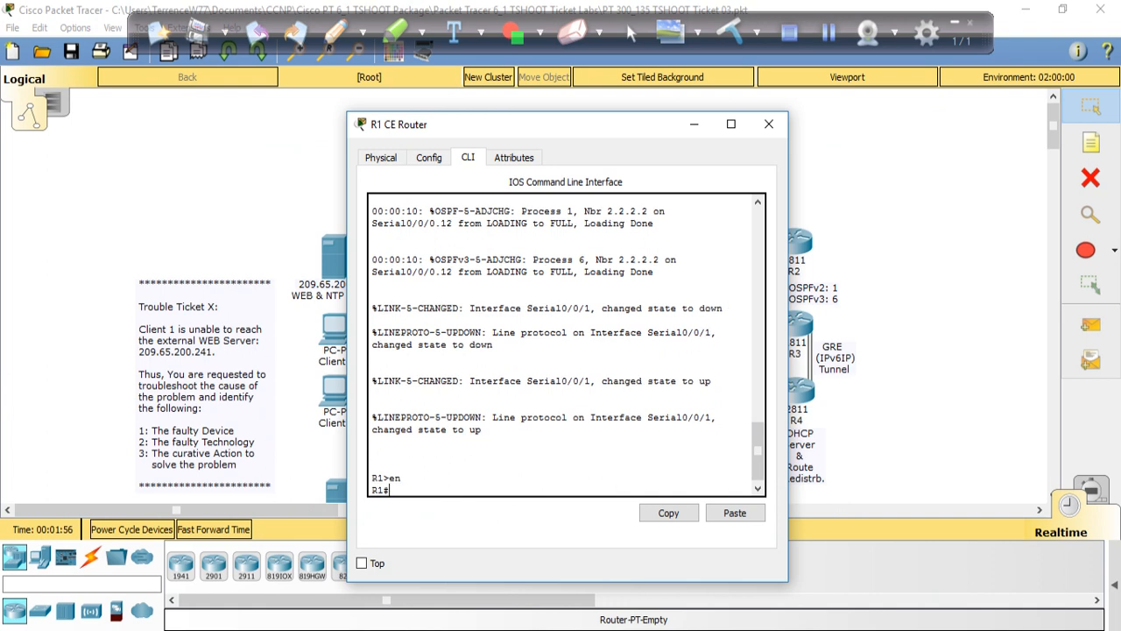
pyautogui.write('show')
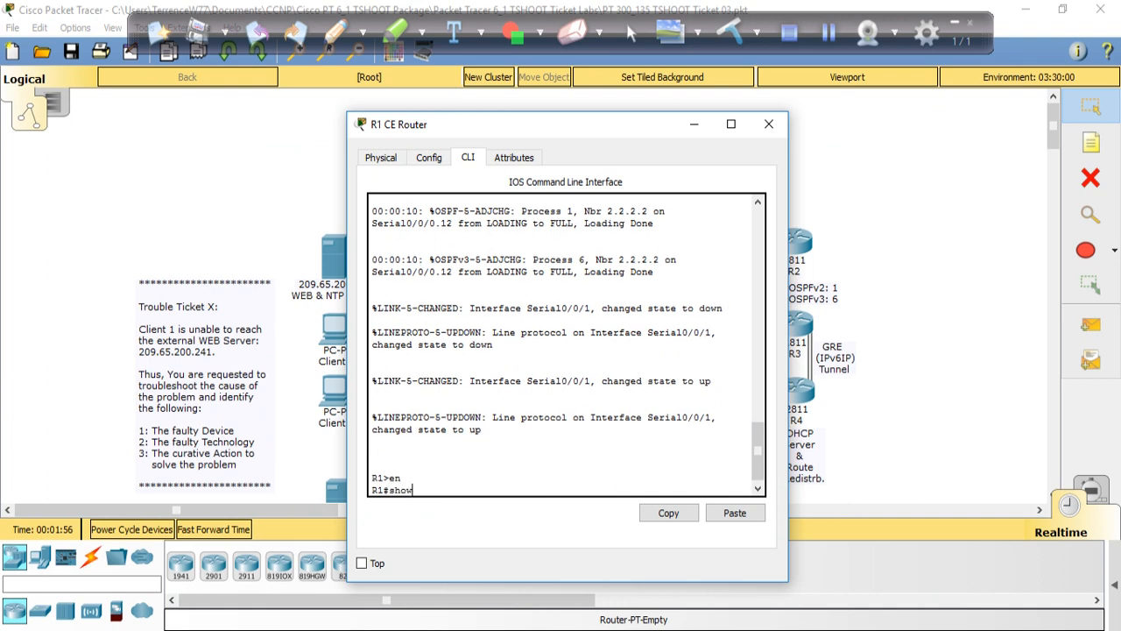
pyautogui.press('enter')
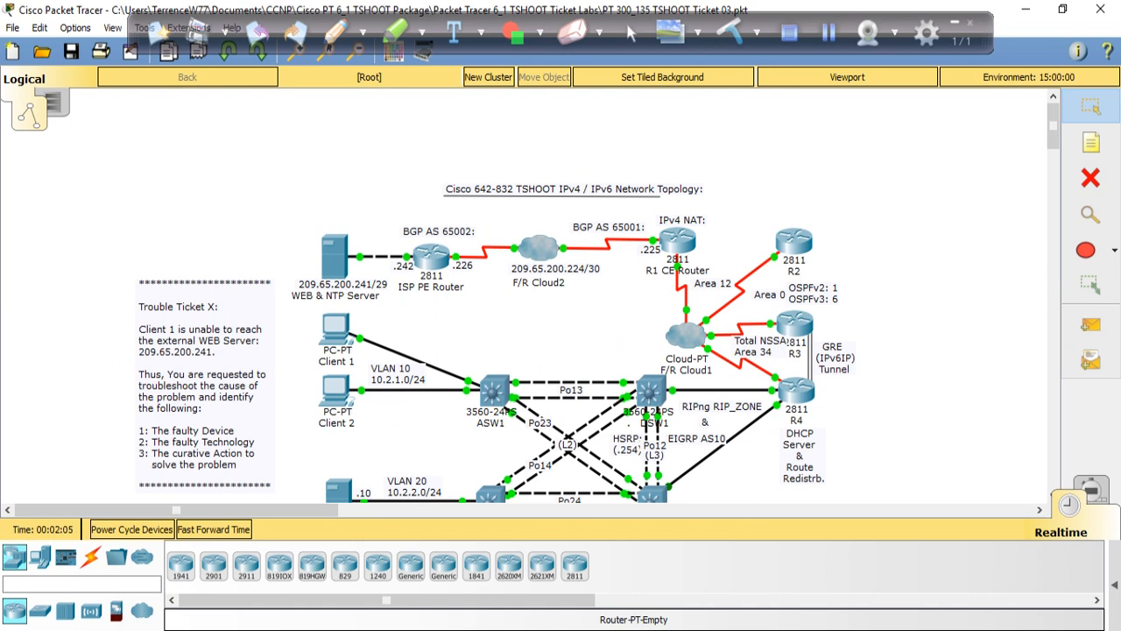
pyautogui.click(214, 529)
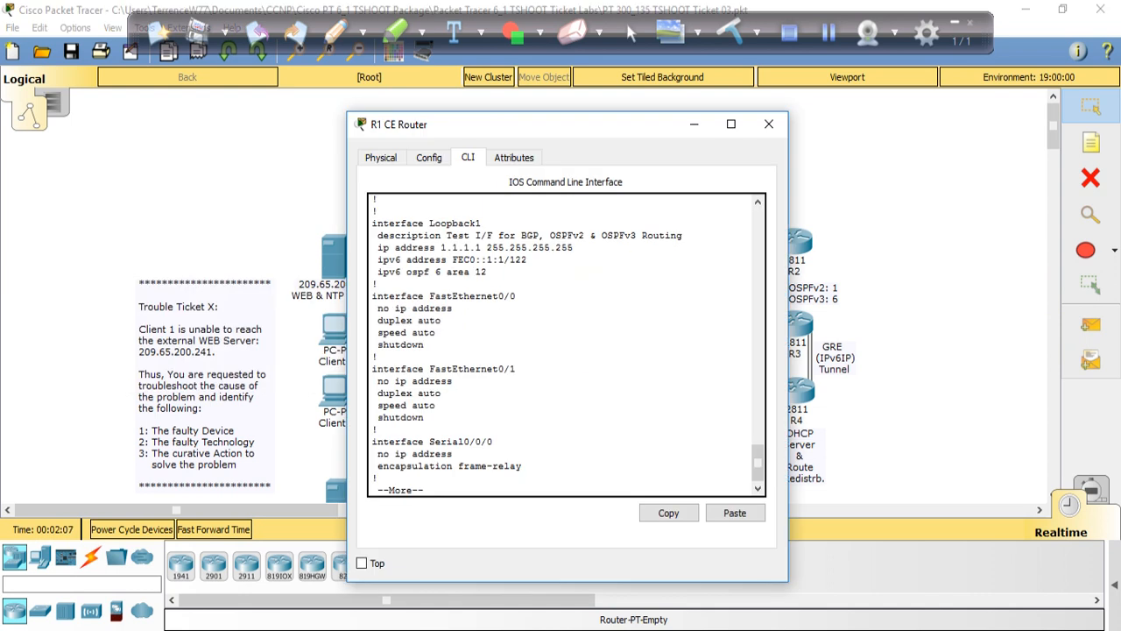
pyautogui.scroll(-3)
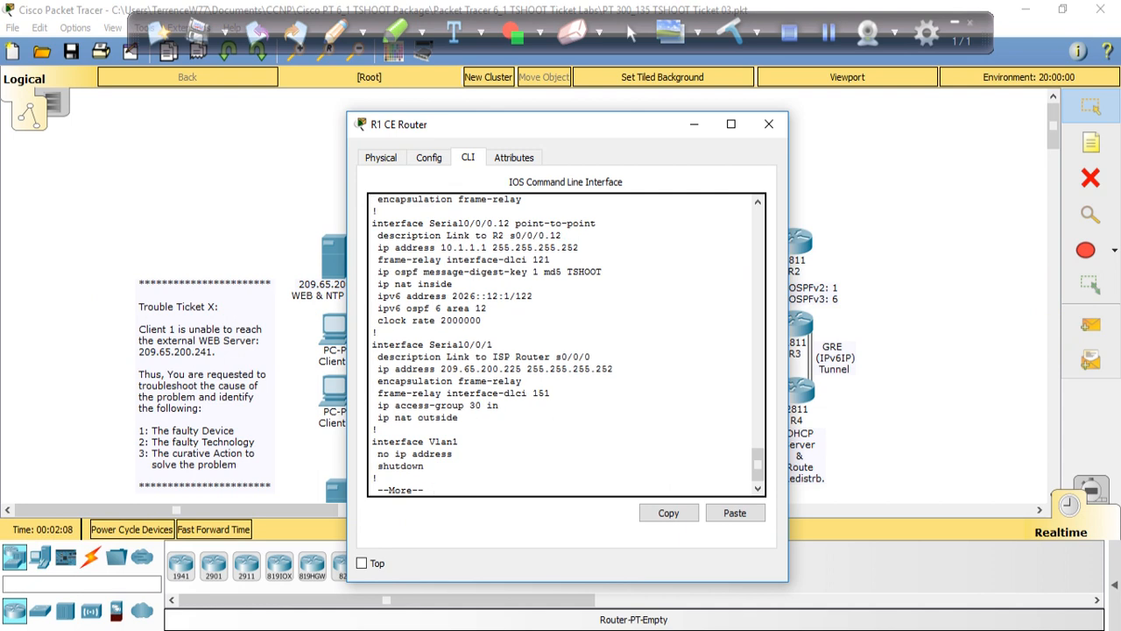
pyautogui.scroll(-3)
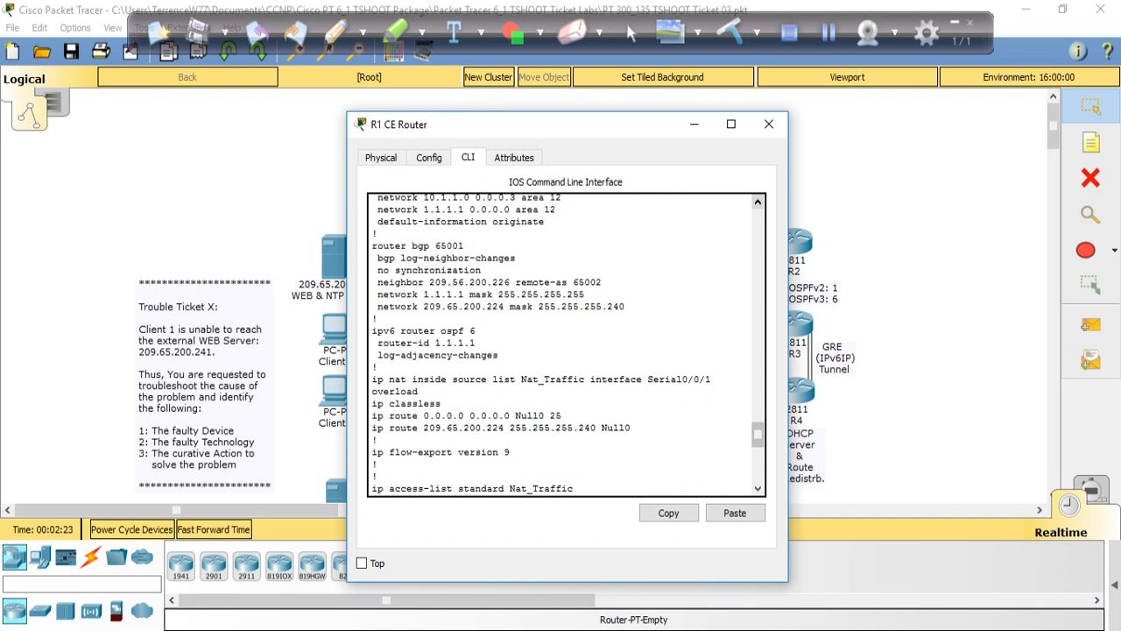
pyautogui.click(214, 529)
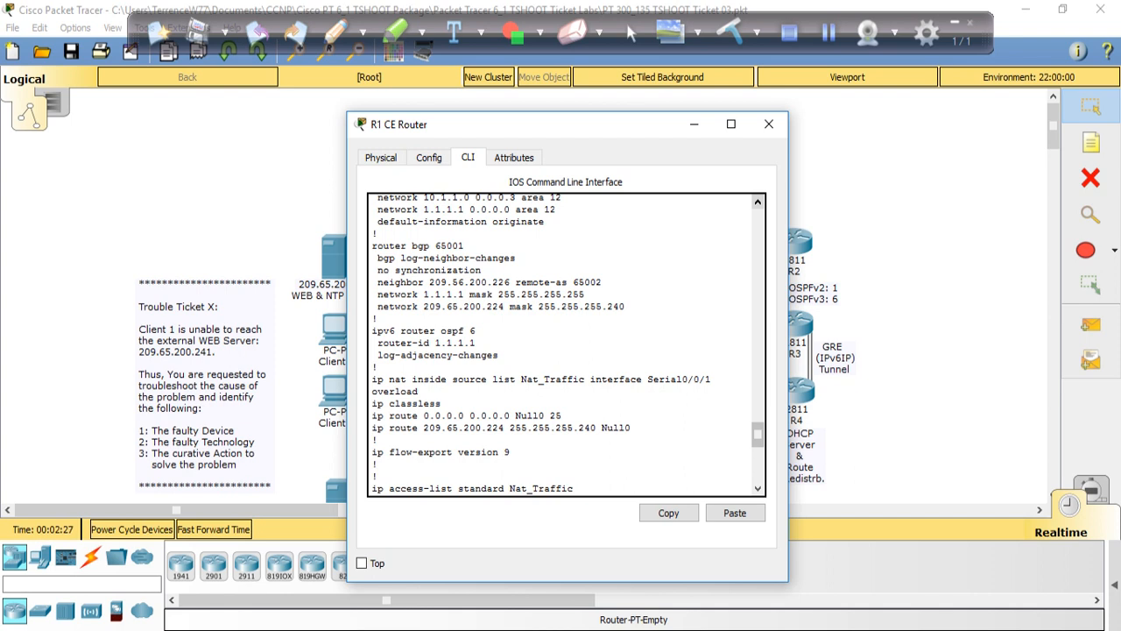
pyautogui.click(767, 122)
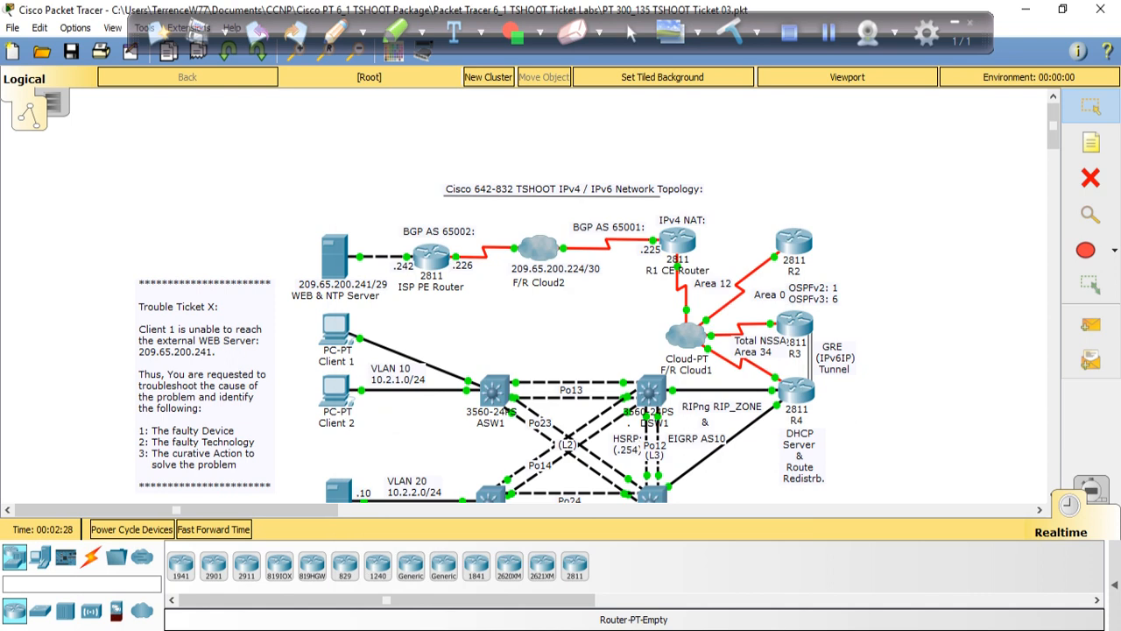
# - Bring up ISP PE Router's CLI and enter privileged and configuration modes
pyautogui.doubleClick(431, 254)
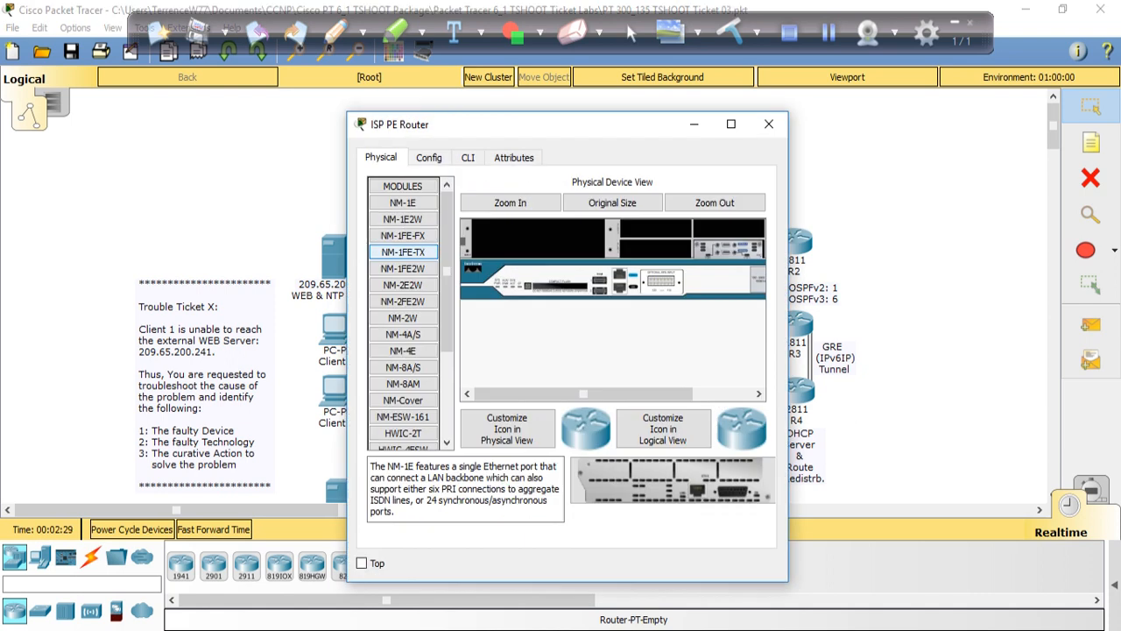
pyautogui.click(468, 157)
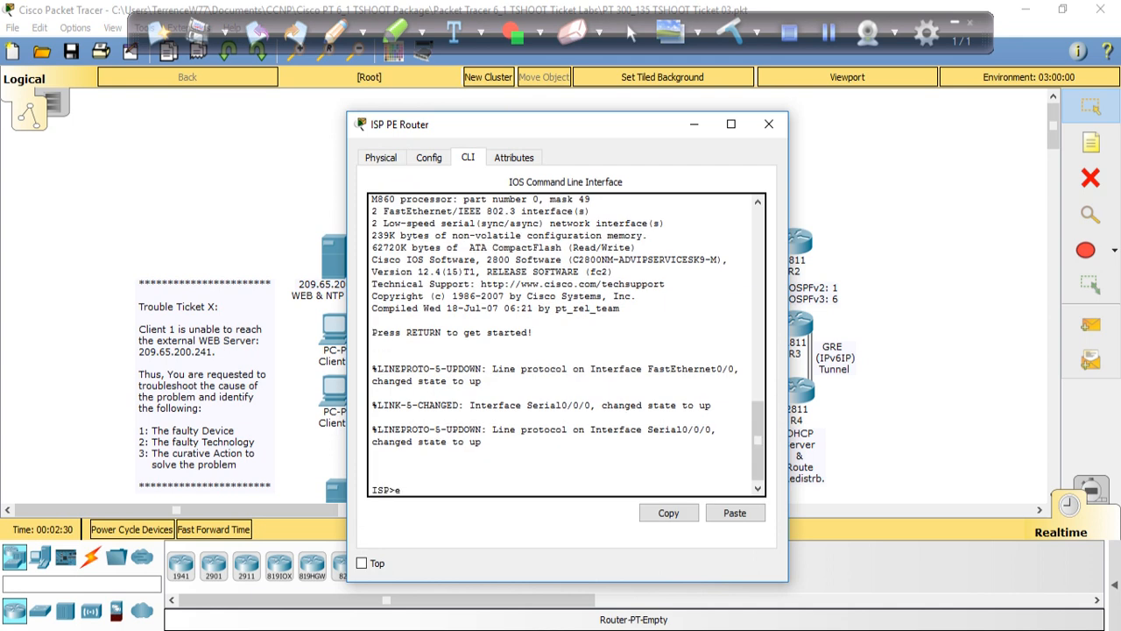
pyautogui.write('en')
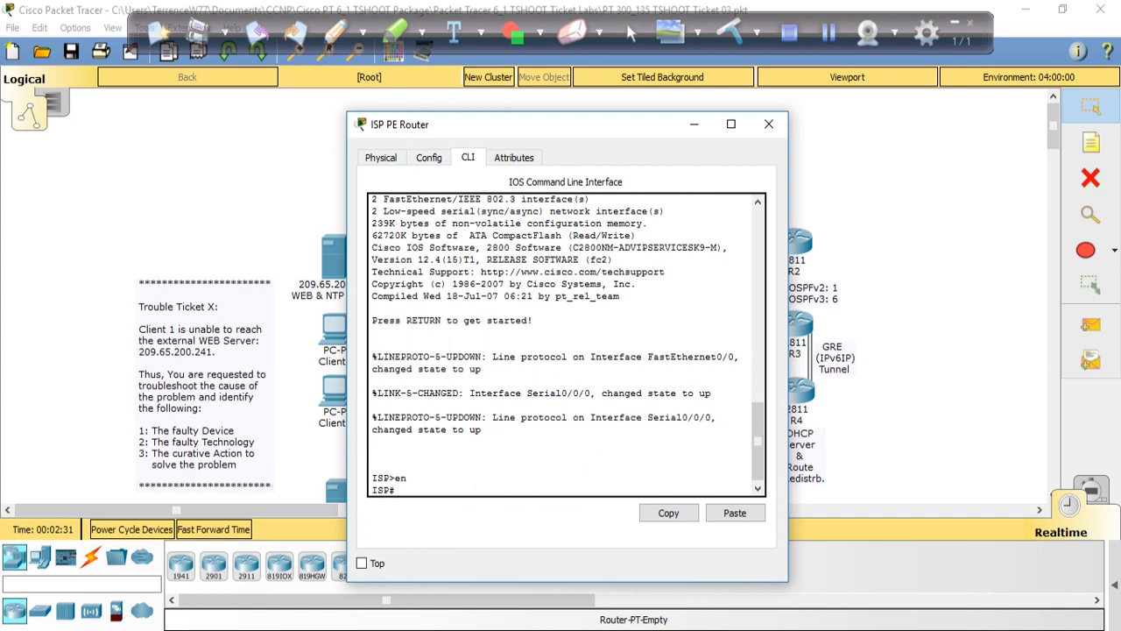
pyautogui.write('con')
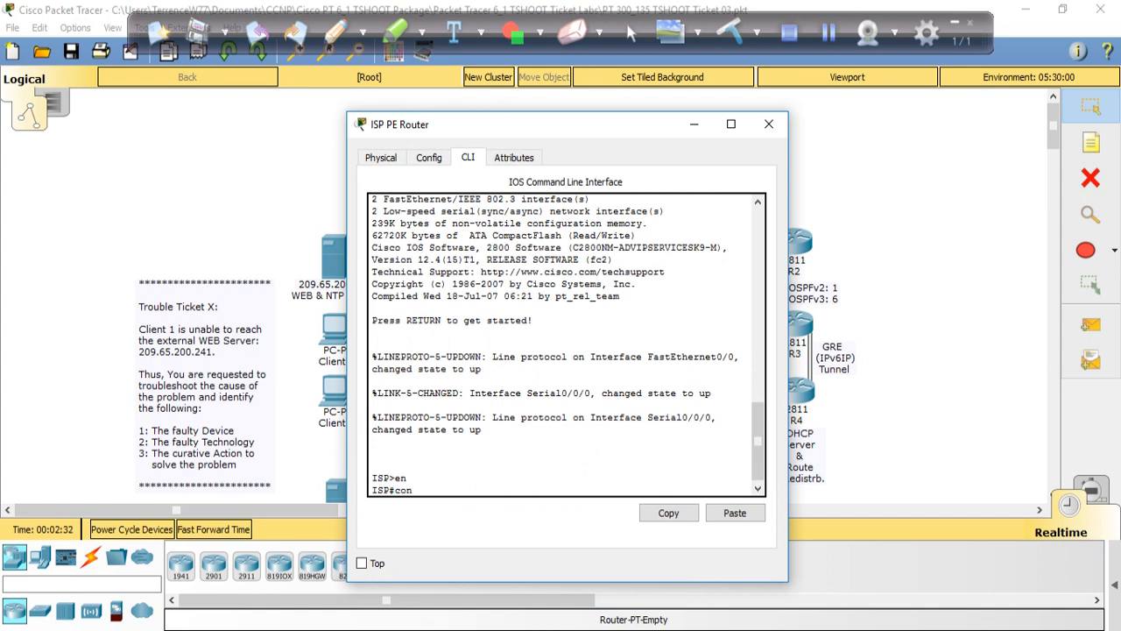
pyautogui.write('config')
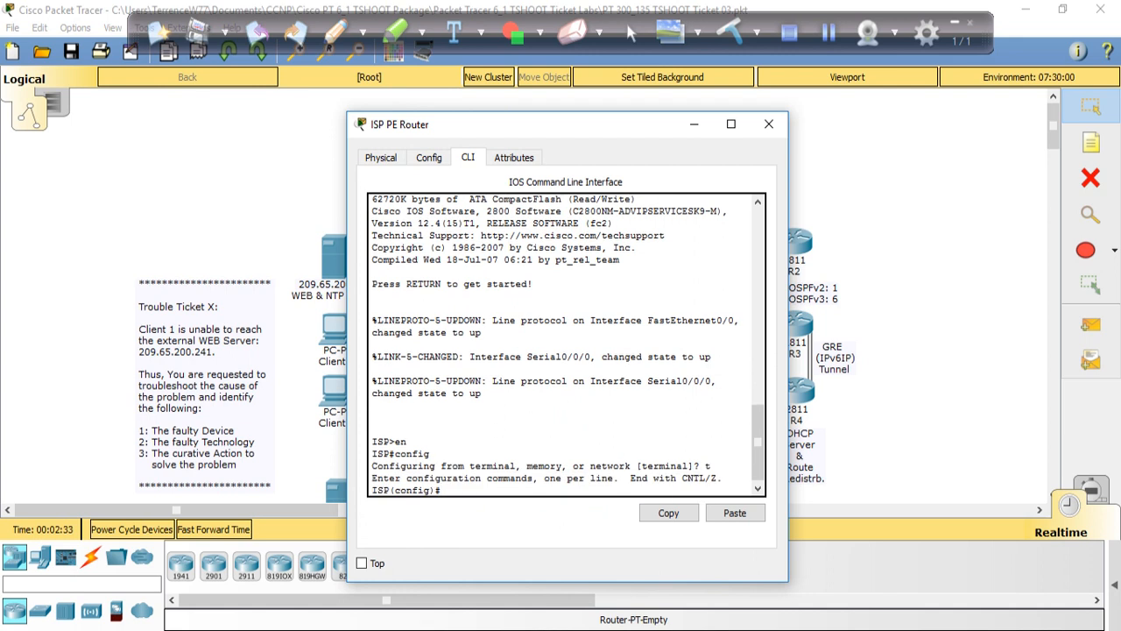
# - Exit config mode and run show run, paging to the router bgp section
pyautogui.write('show run')
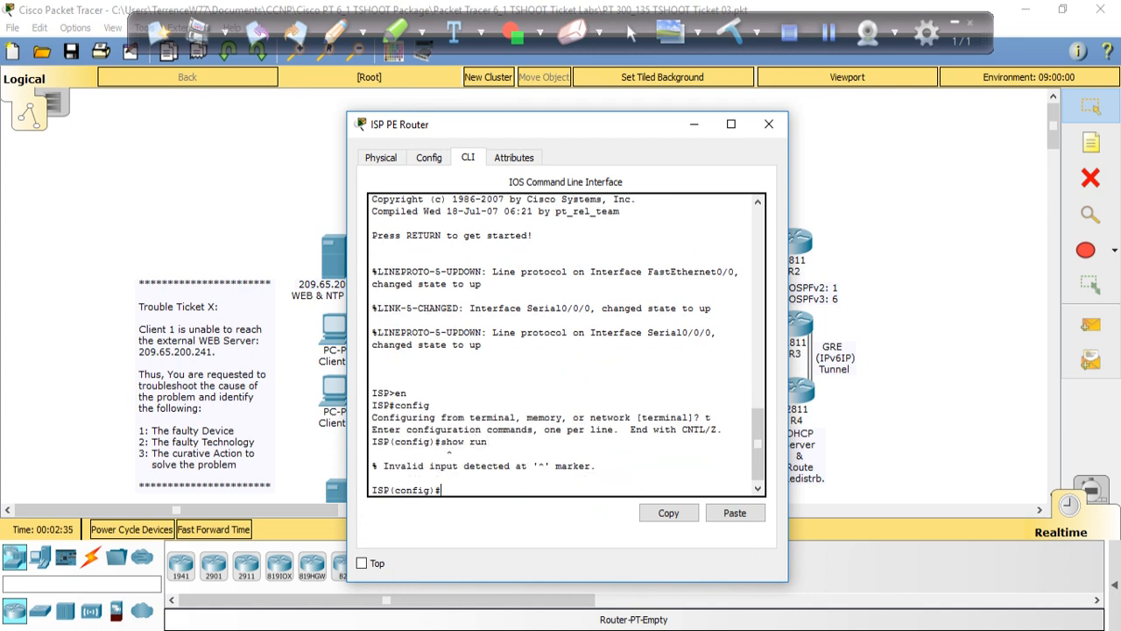
pyautogui.write('e')
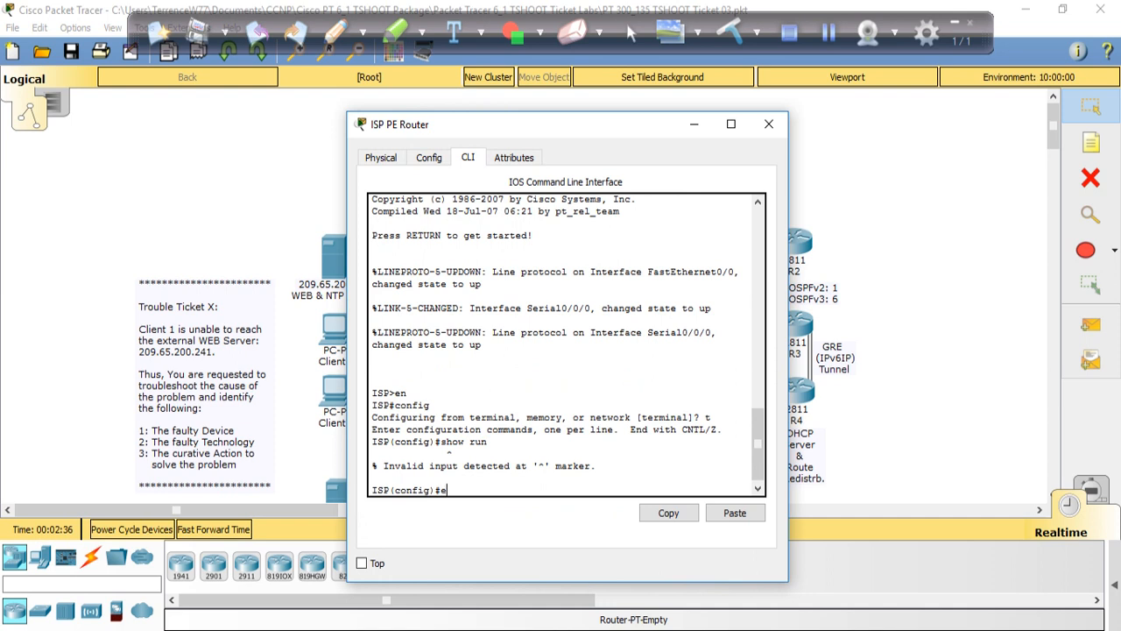
pyautogui.write('xit')
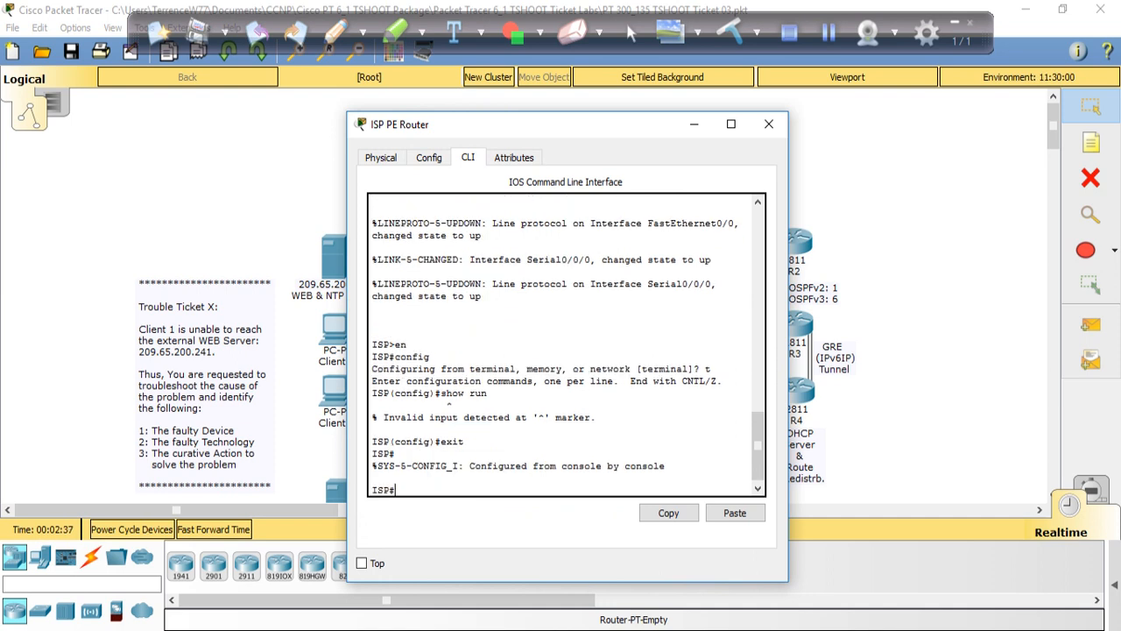
pyautogui.write('show run')
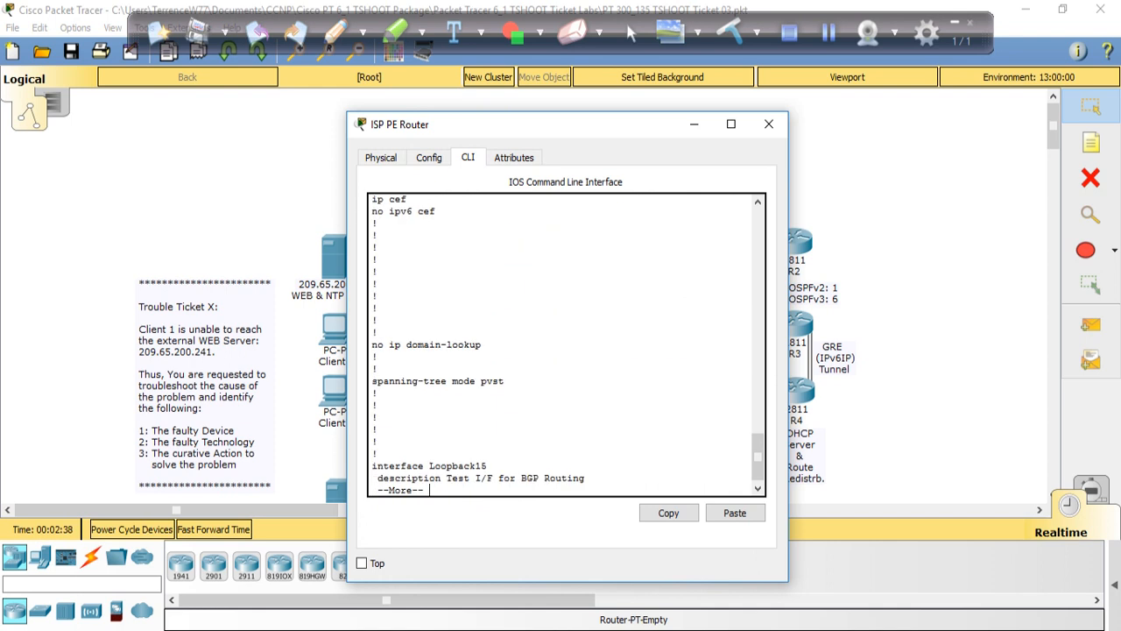
pyautogui.press('space')
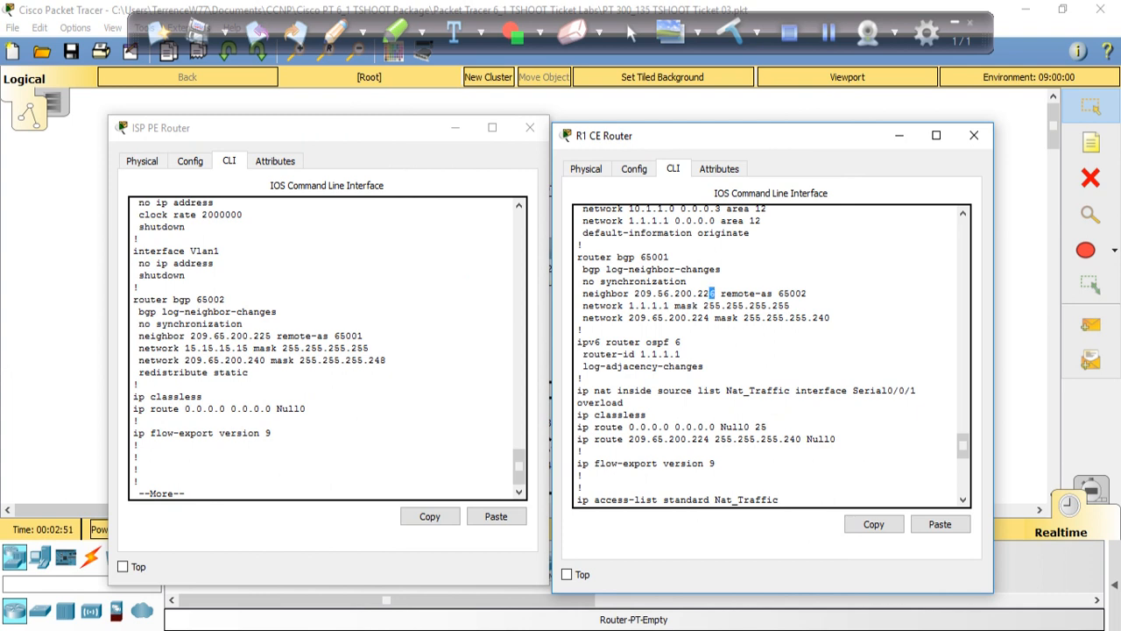
pyautogui.doubleClick(673, 294)
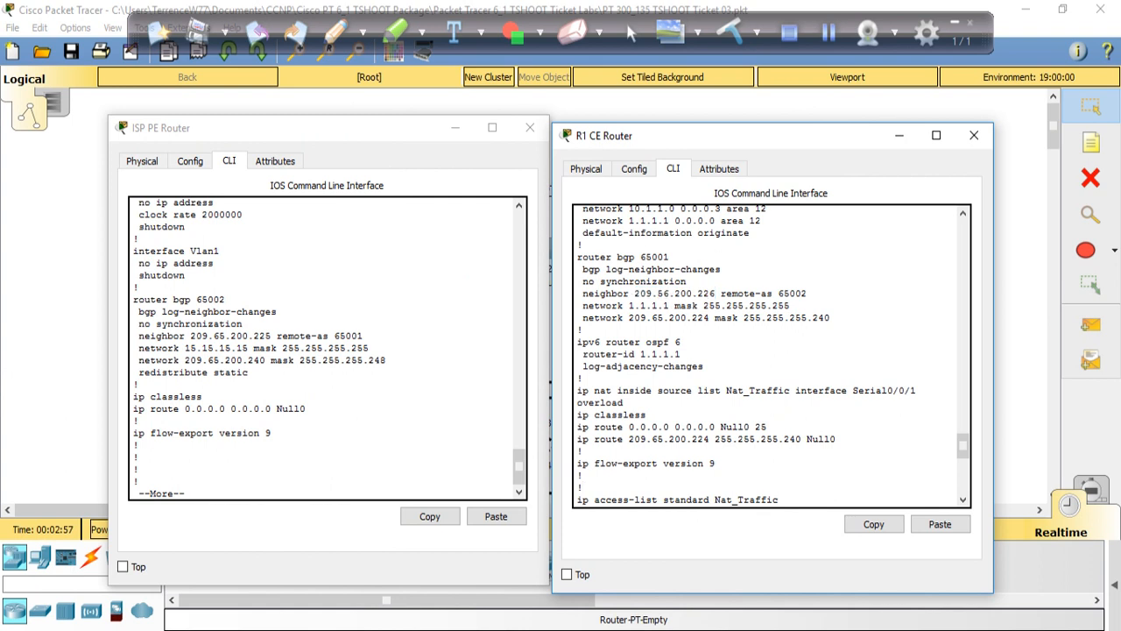
pyautogui.scroll(-3)
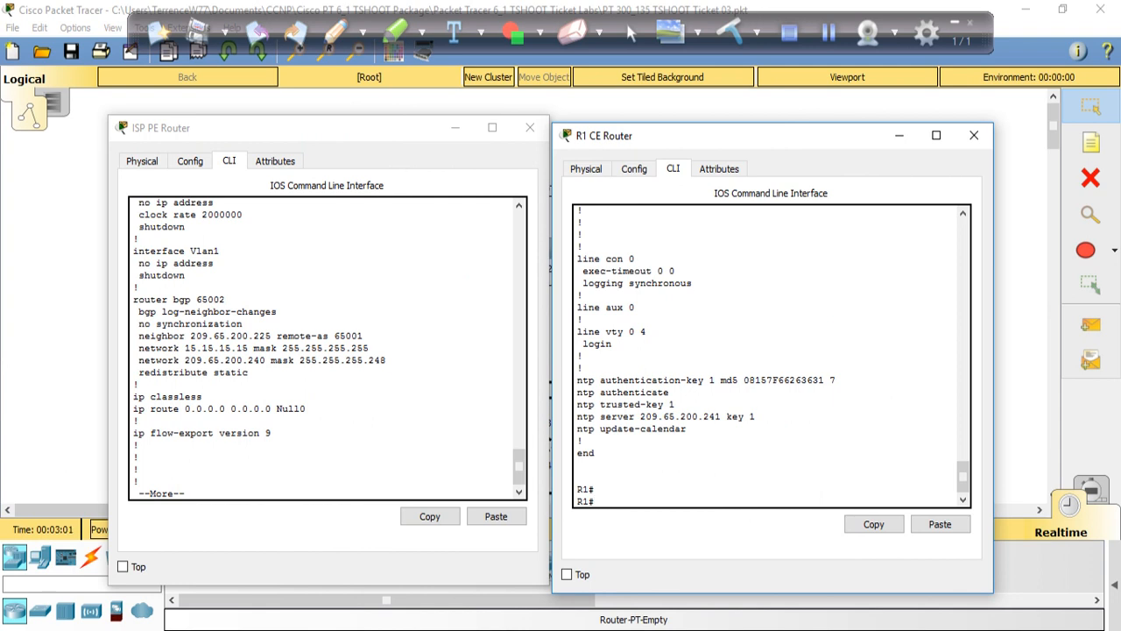
# - Enter config t and router bgp 65001 on R1 CE Router
pyautogui.write('config t')
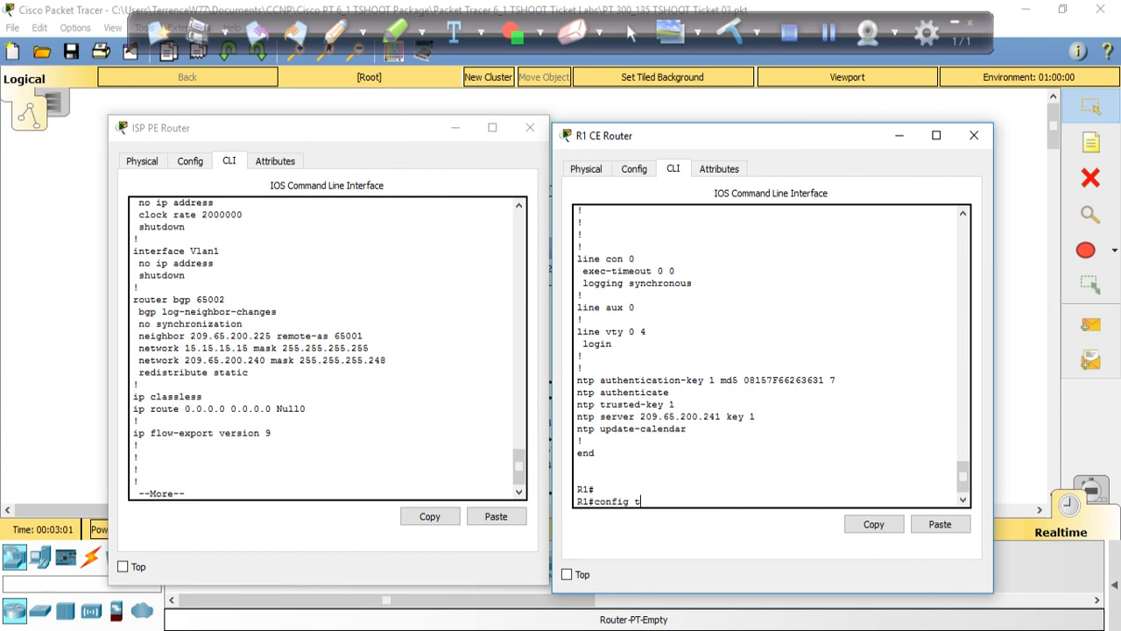
pyautogui.press('enter')
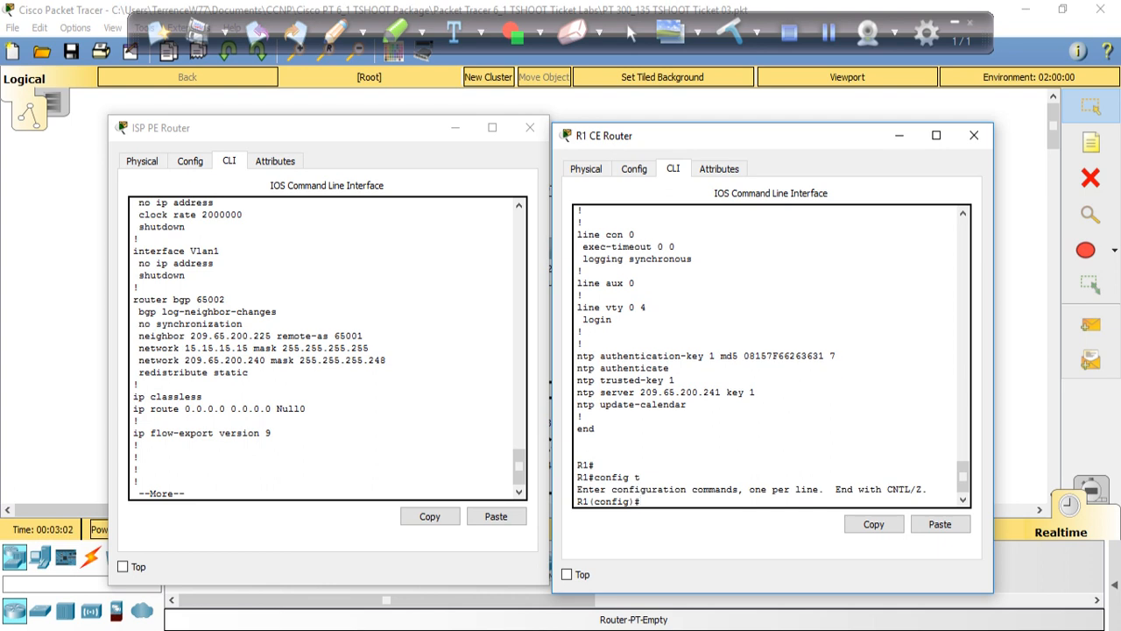
pyautogui.write('router bgp 6')
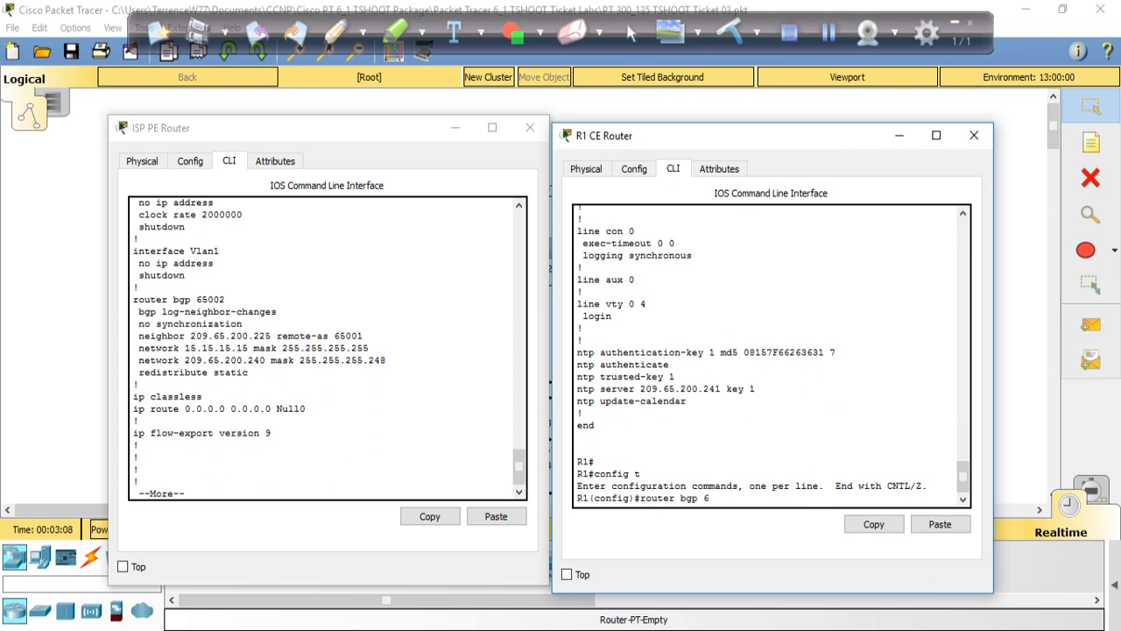
pyautogui.write('5001')
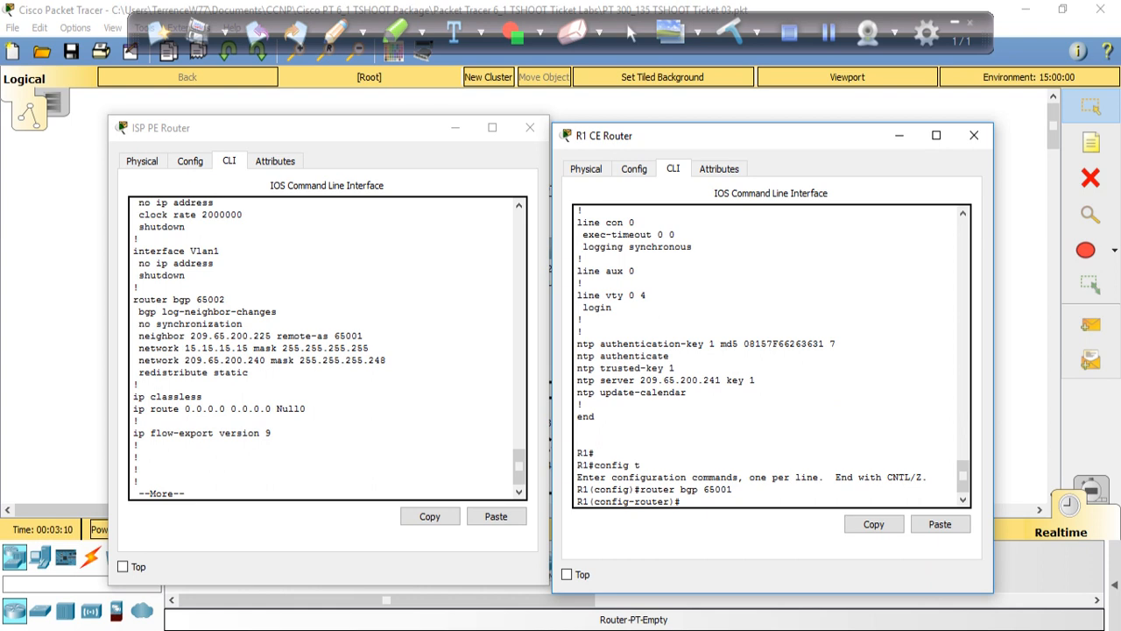
# - Remove the wrong statement 'no neighbor 209.56.200.226 remote-as 65002'
pyautogui.write('no')
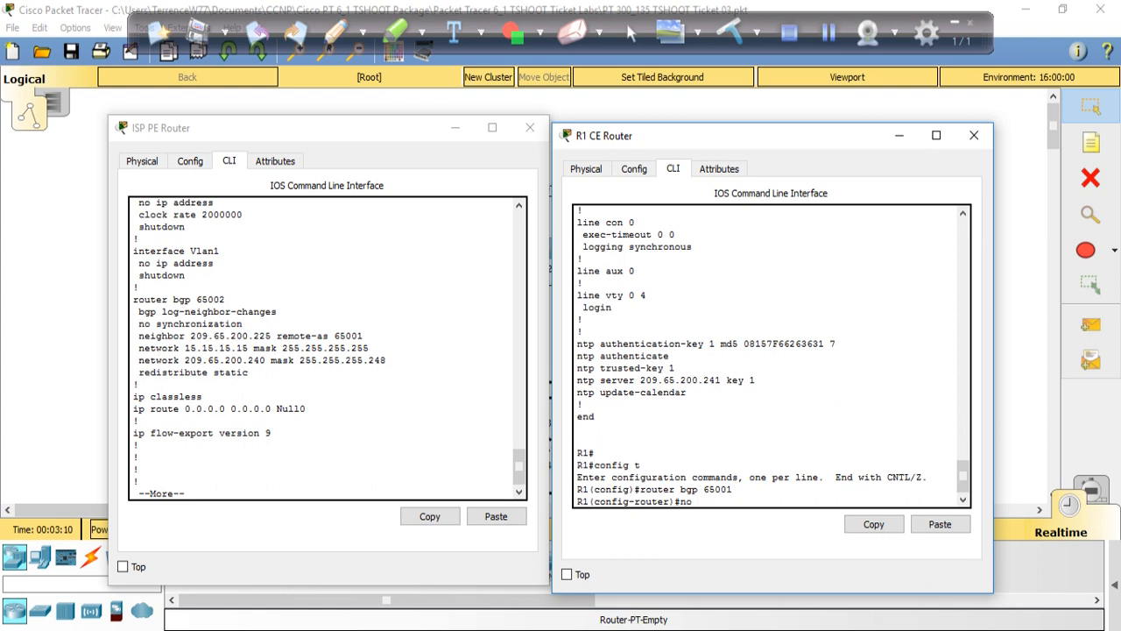
pyautogui.write('neigh')
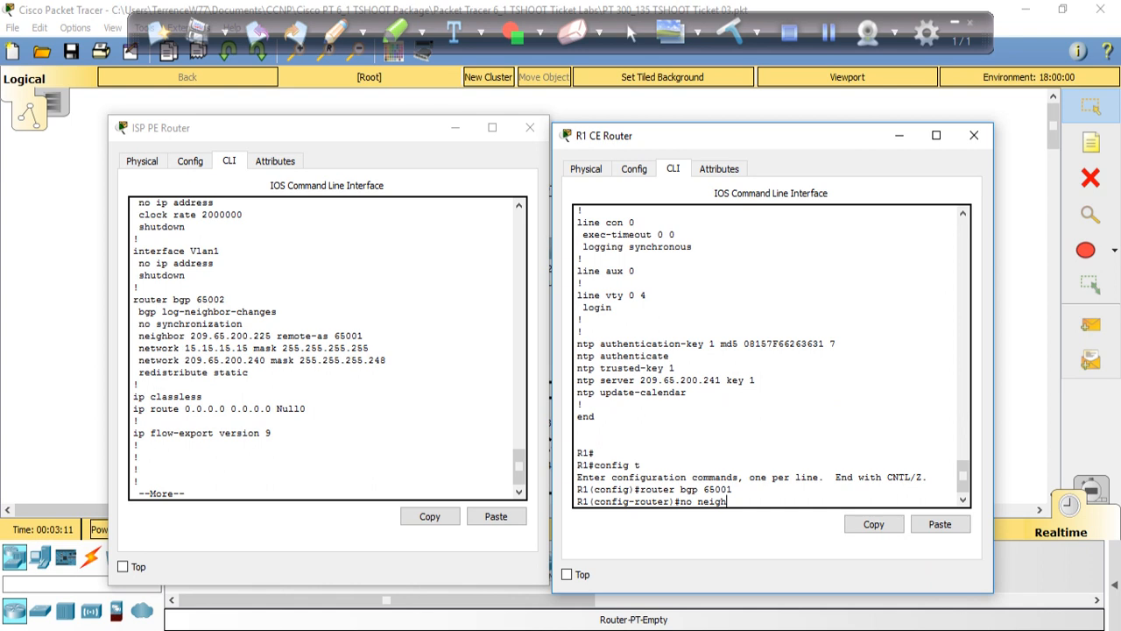
pyautogui.write('bor')
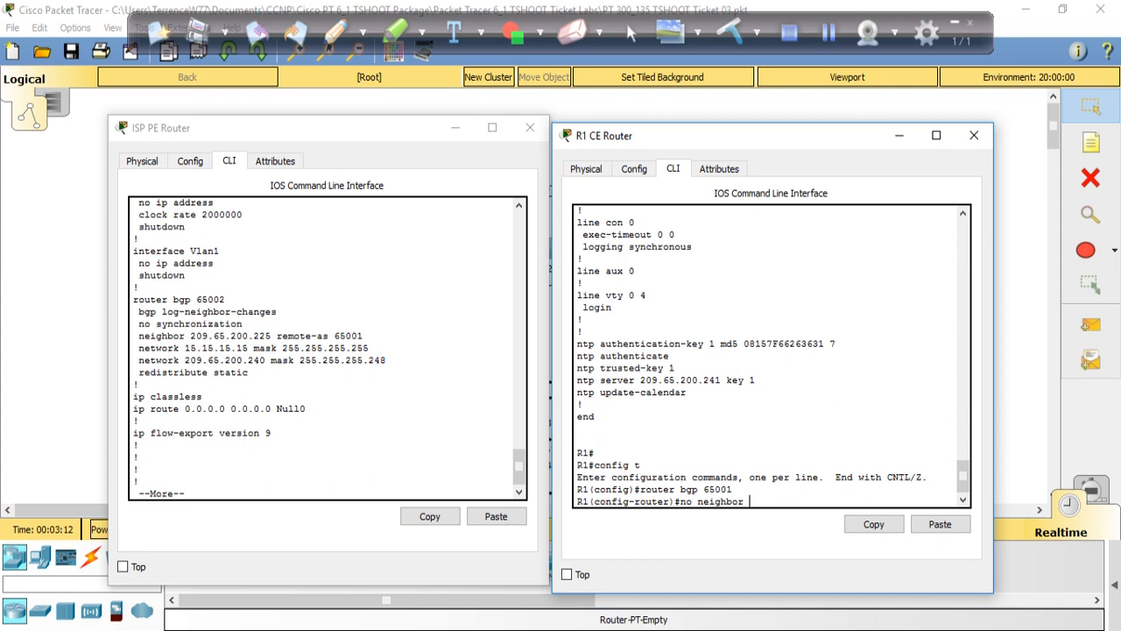
pyautogui.write('209.')
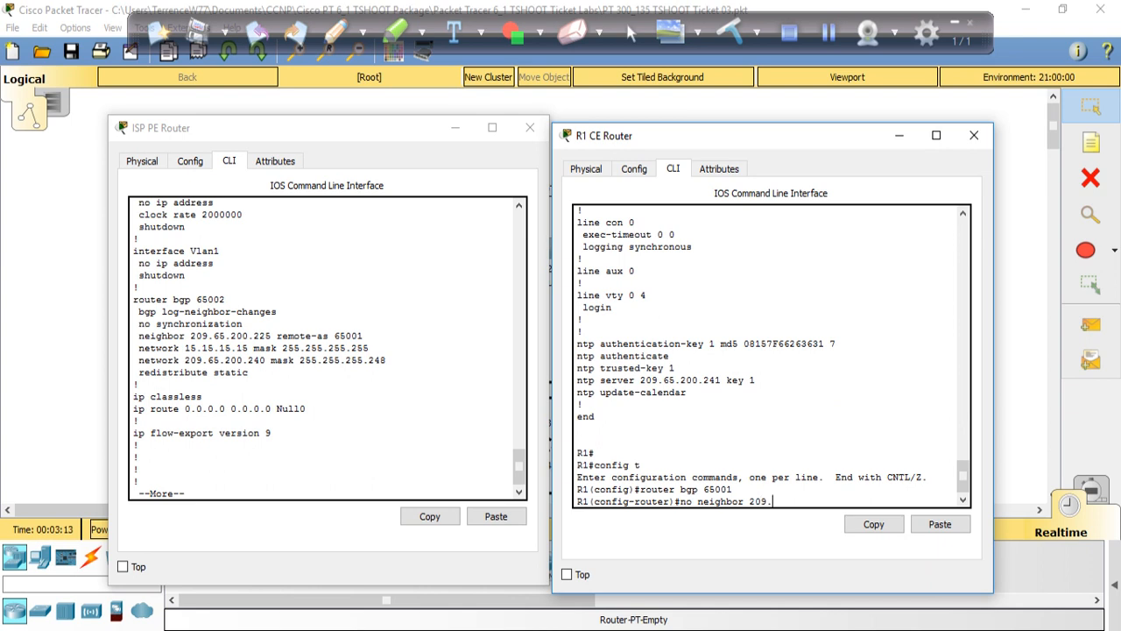
pyautogui.write('56')
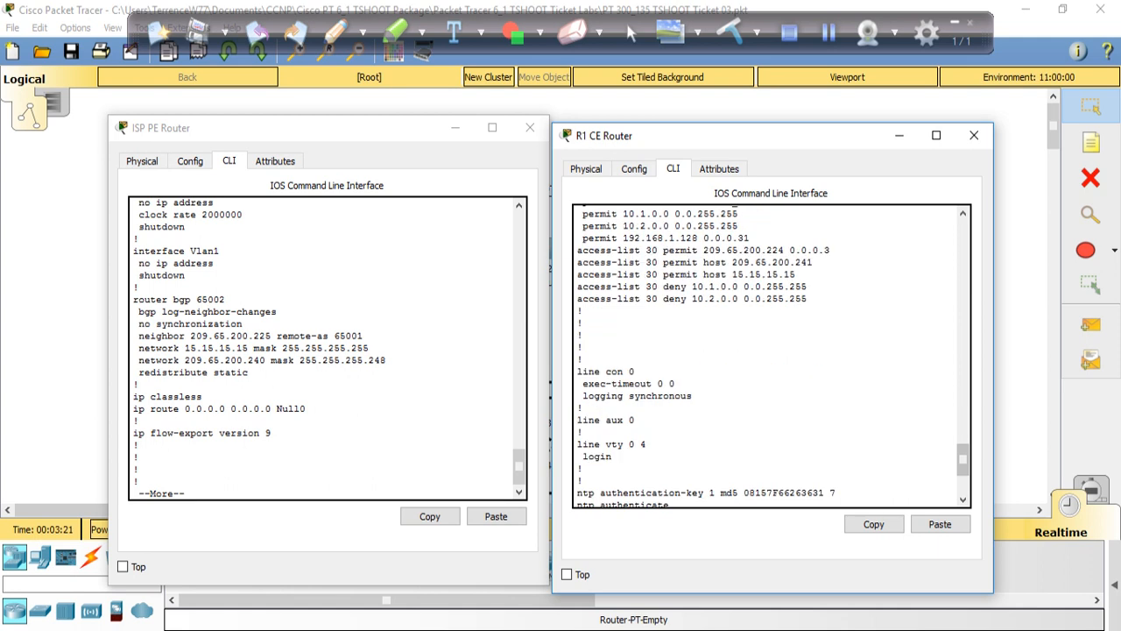
pyautogui.scroll(-3)
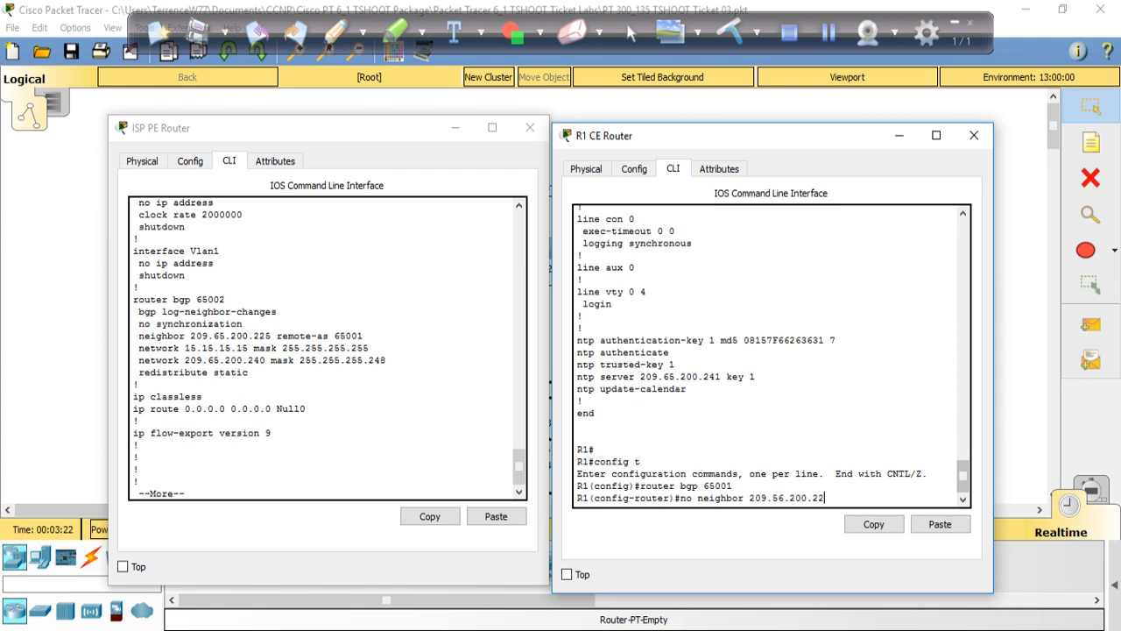
pyautogui.write('6')
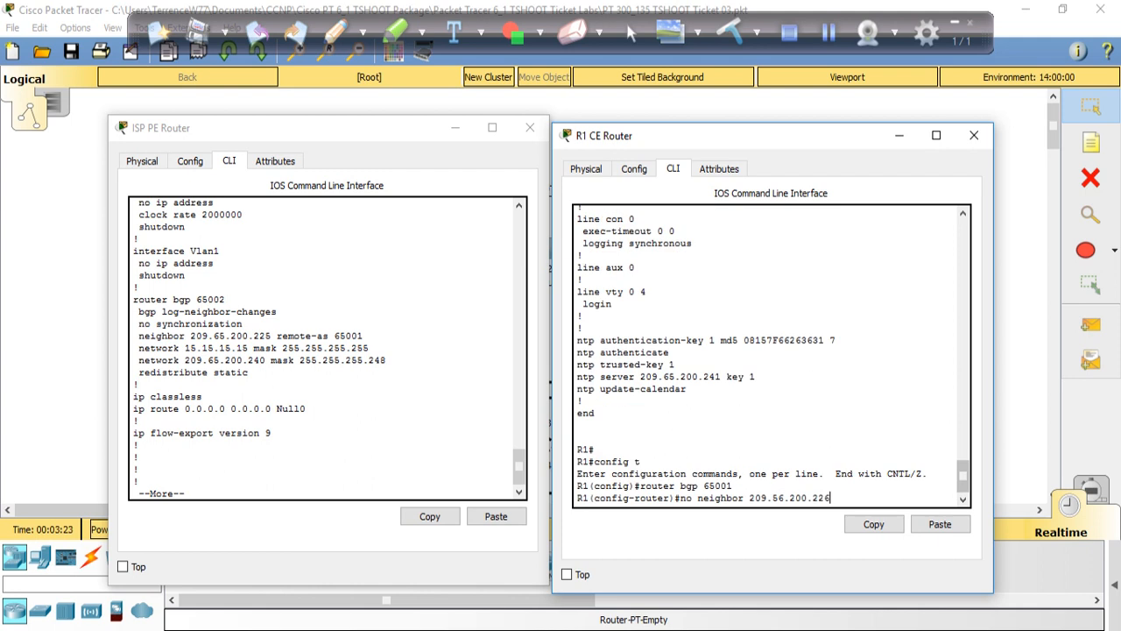
pyautogui.write('remote-as')
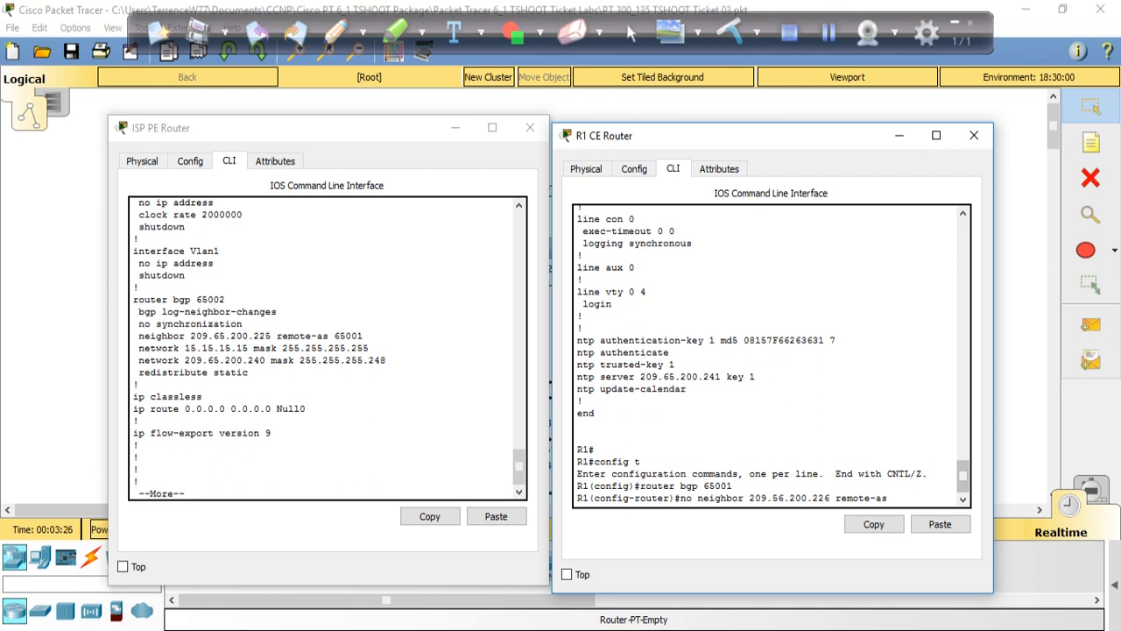
pyautogui.write('65')
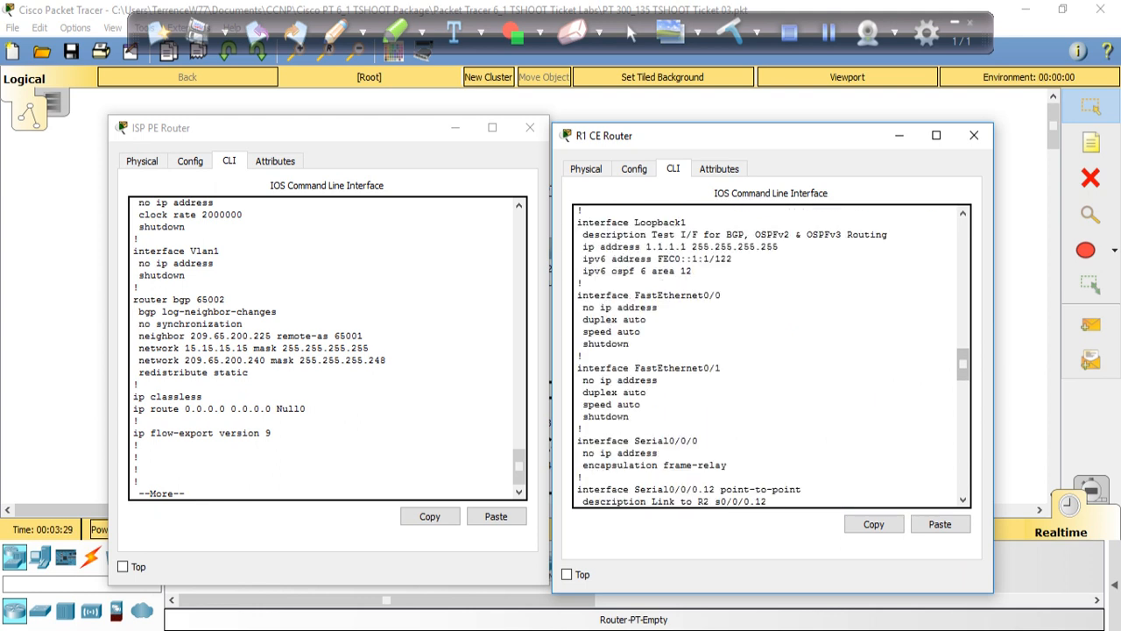
pyautogui.scroll(-3)
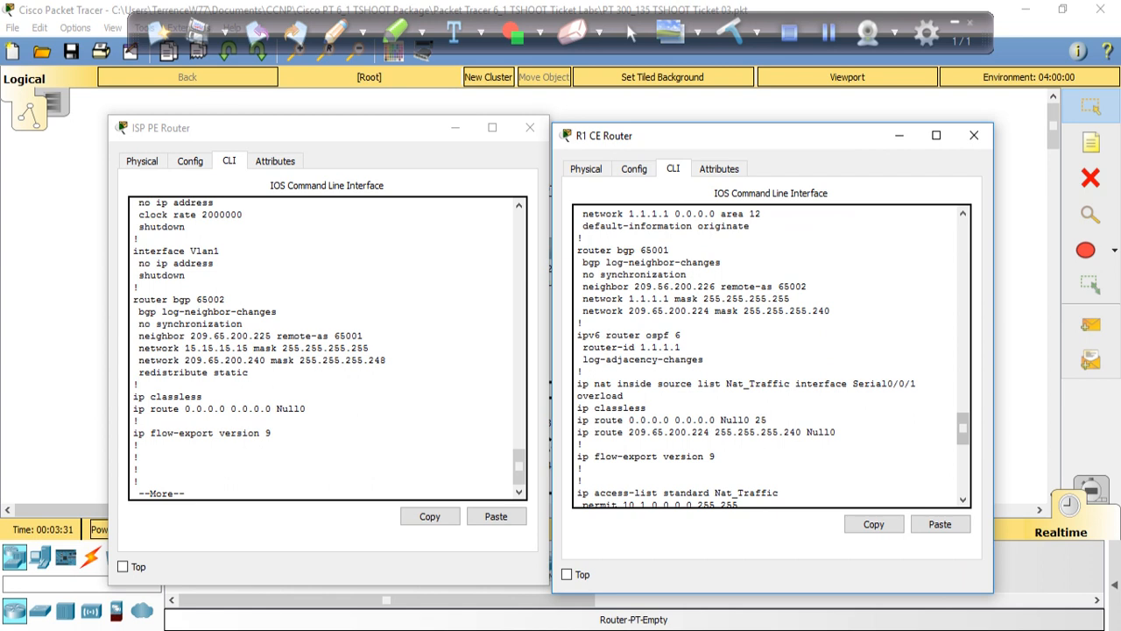
pyautogui.scroll(-3)
pyautogui.write('no neighbor 209.56.200.226 remote-as 65002')
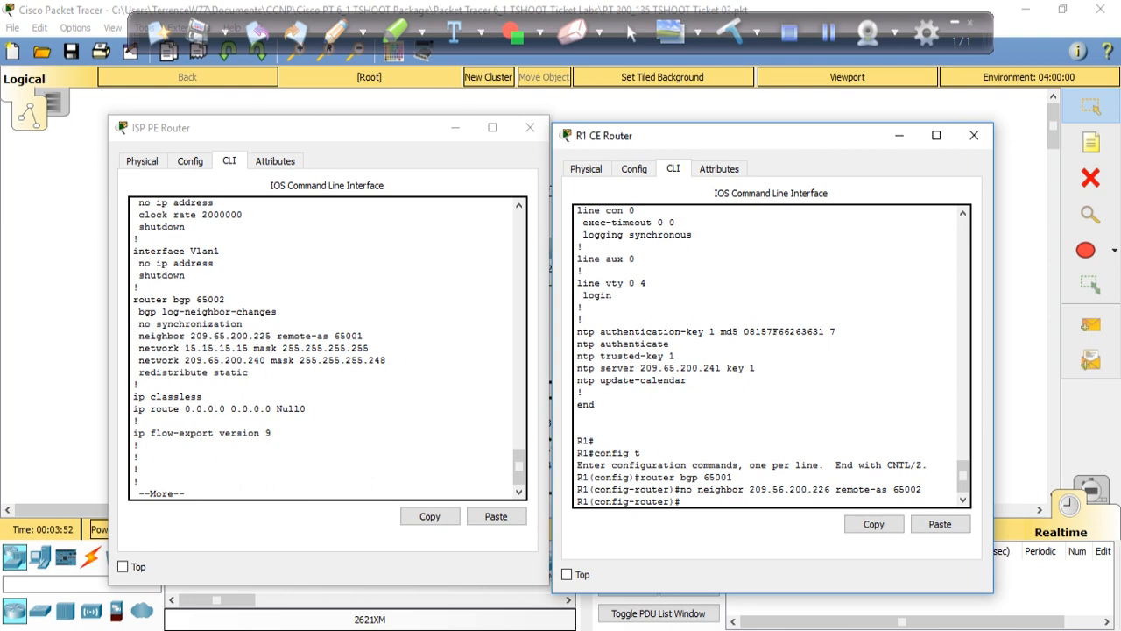
# - Add neighbor 209.65.200.226 remote-as 65002 so the BGP adjacency comes up
pyautogui.write('n')
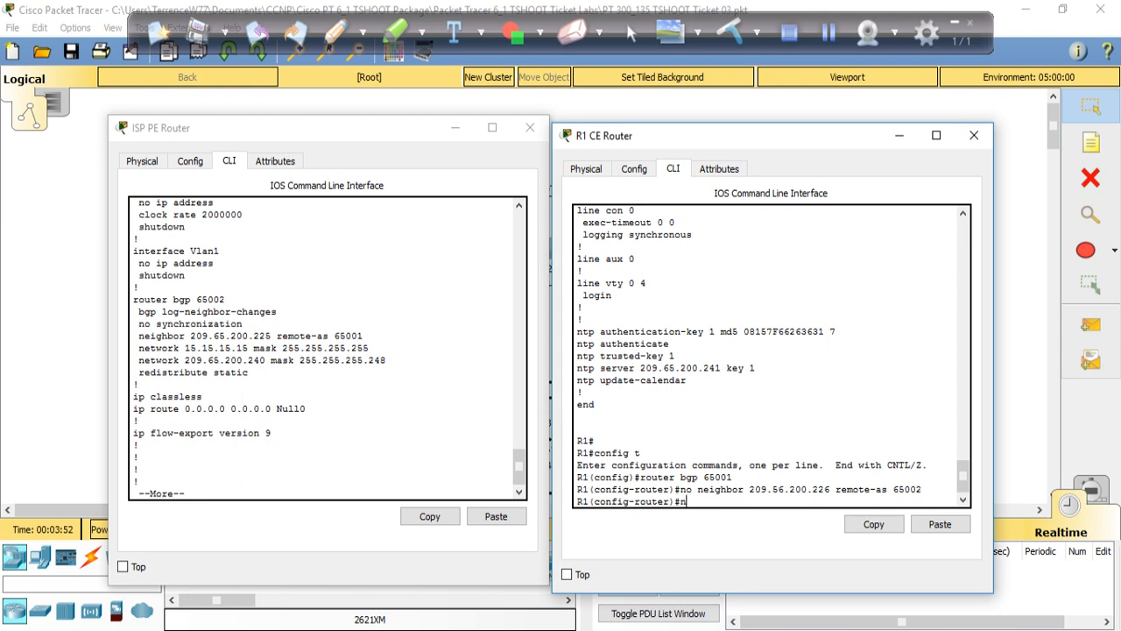
pyautogui.write('eighbor 209.')
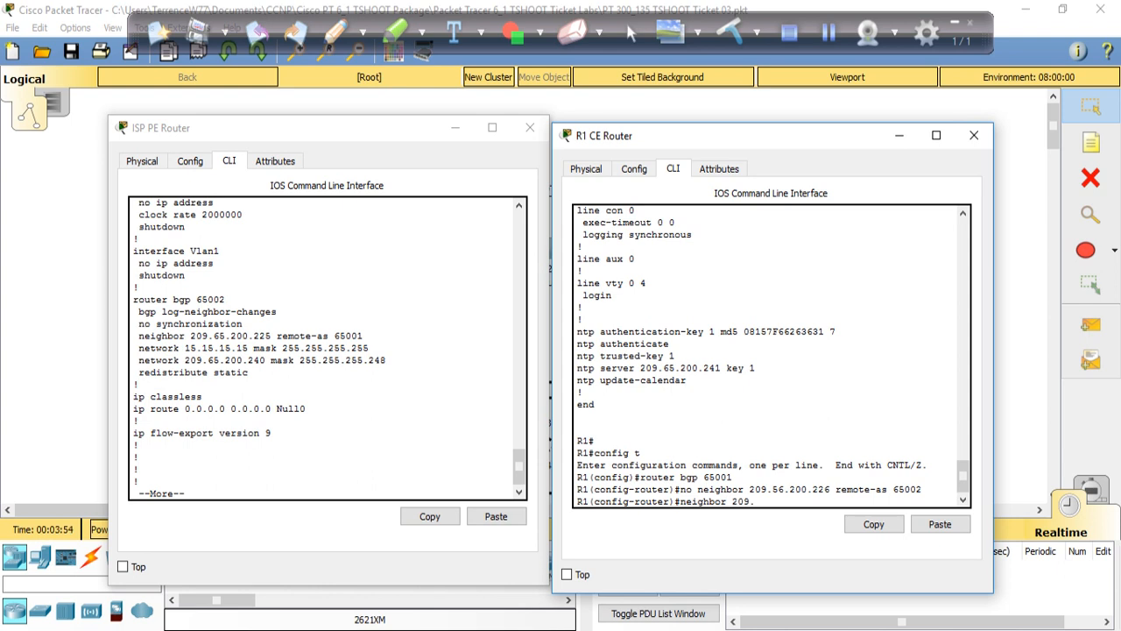
pyautogui.write('65.200')
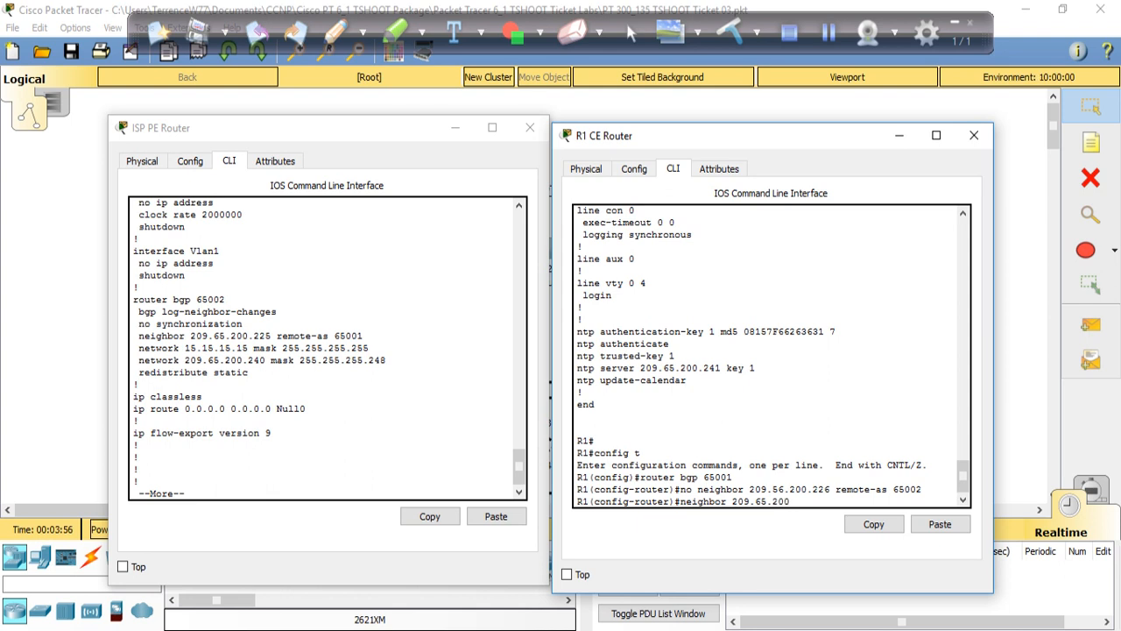
pyautogui.write('226 remote-as')
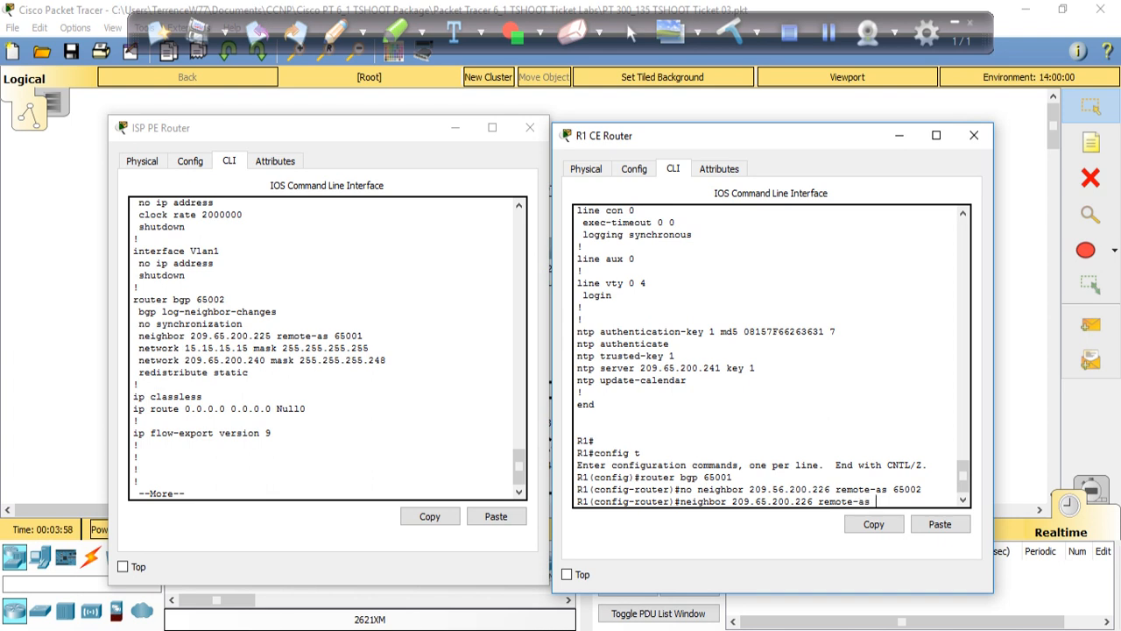
pyautogui.write('65')
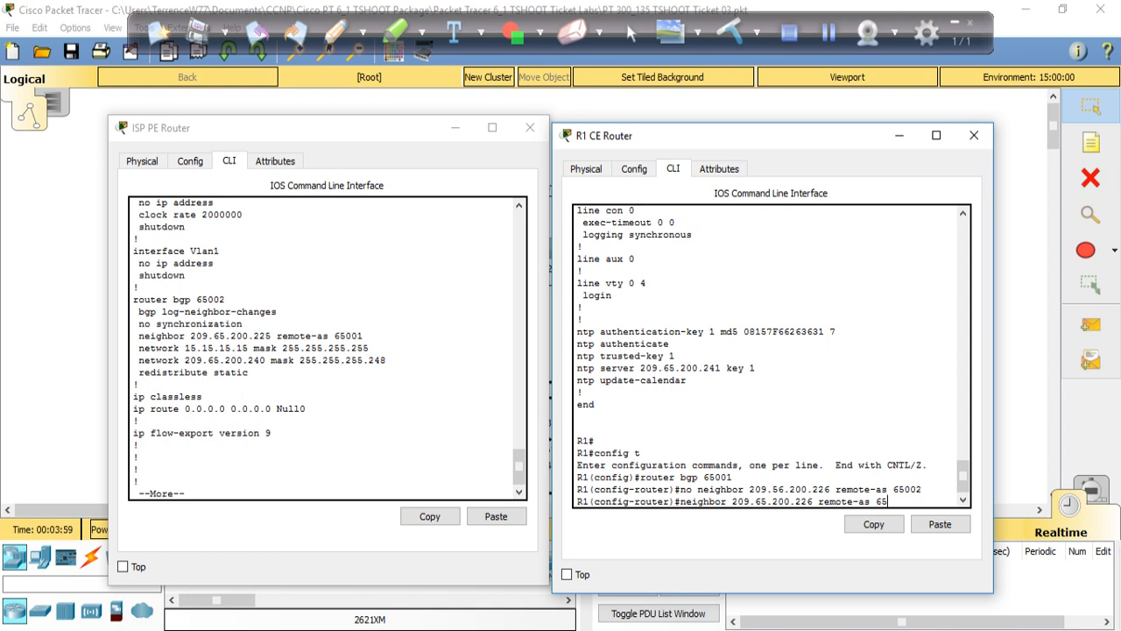
pyautogui.write('02')
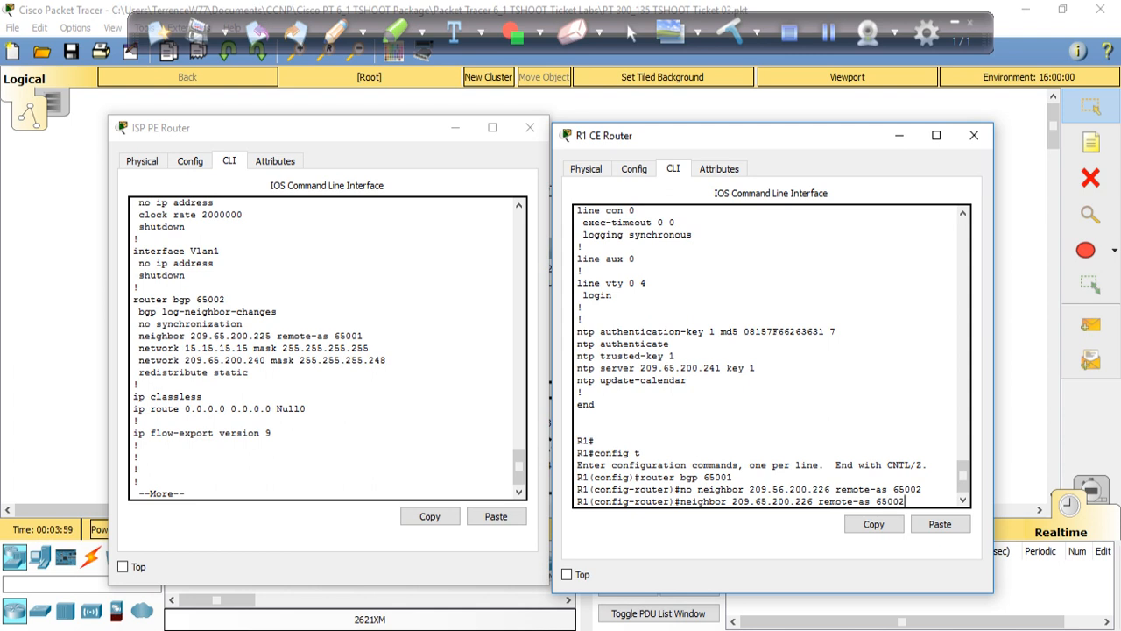
pyautogui.press('enter')
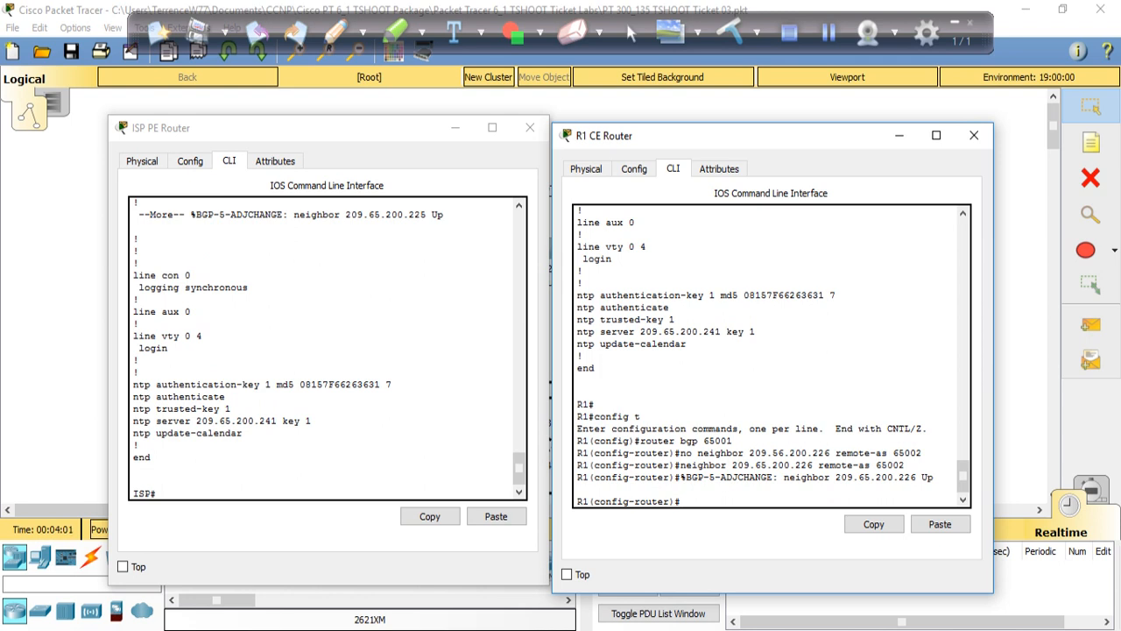
# - Close both router CLI windows to return to the topology
pyautogui.doubleClick(734, 476)
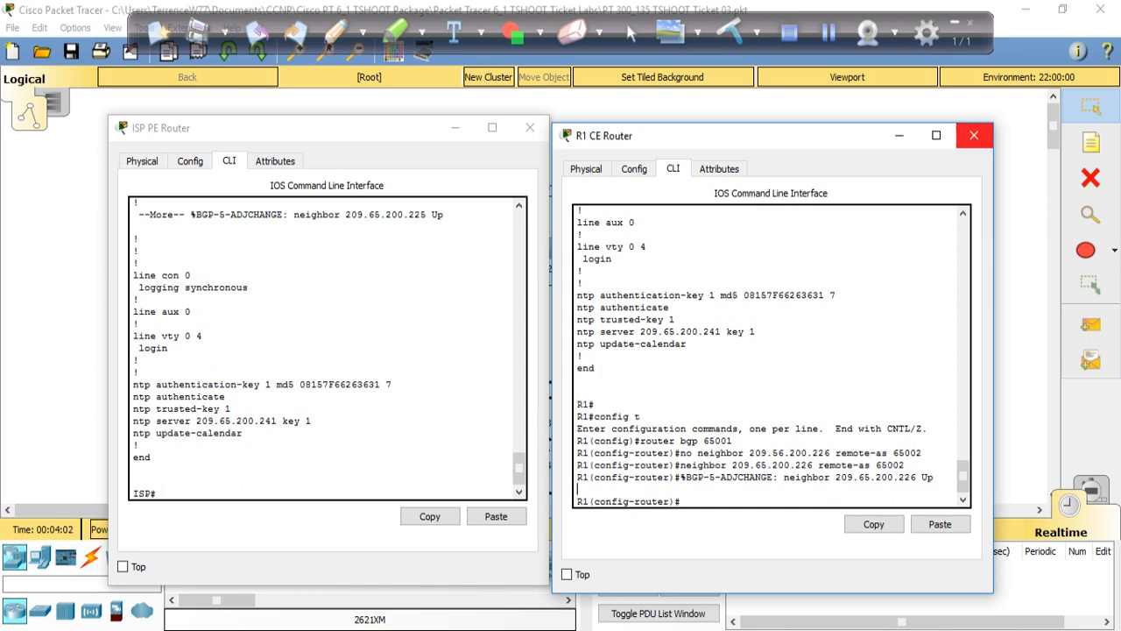
pyautogui.click(974, 135)
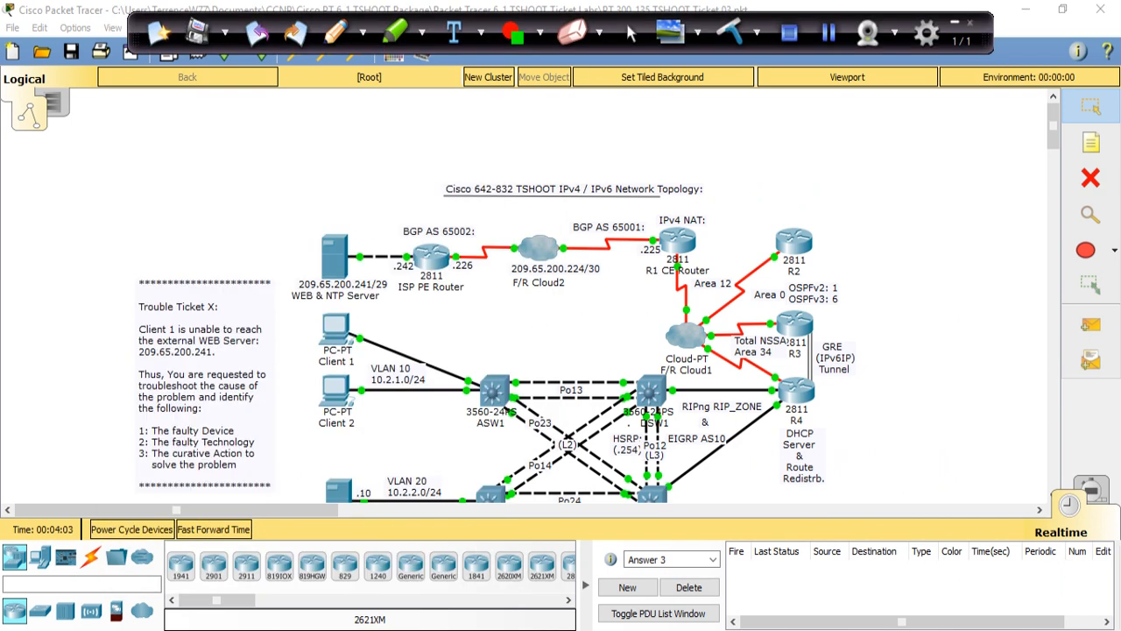
# - From Client 1, ping the web server addresses 209.65.200.242 and .241, then close Client 1
pyautogui.doubleClick(336, 342)
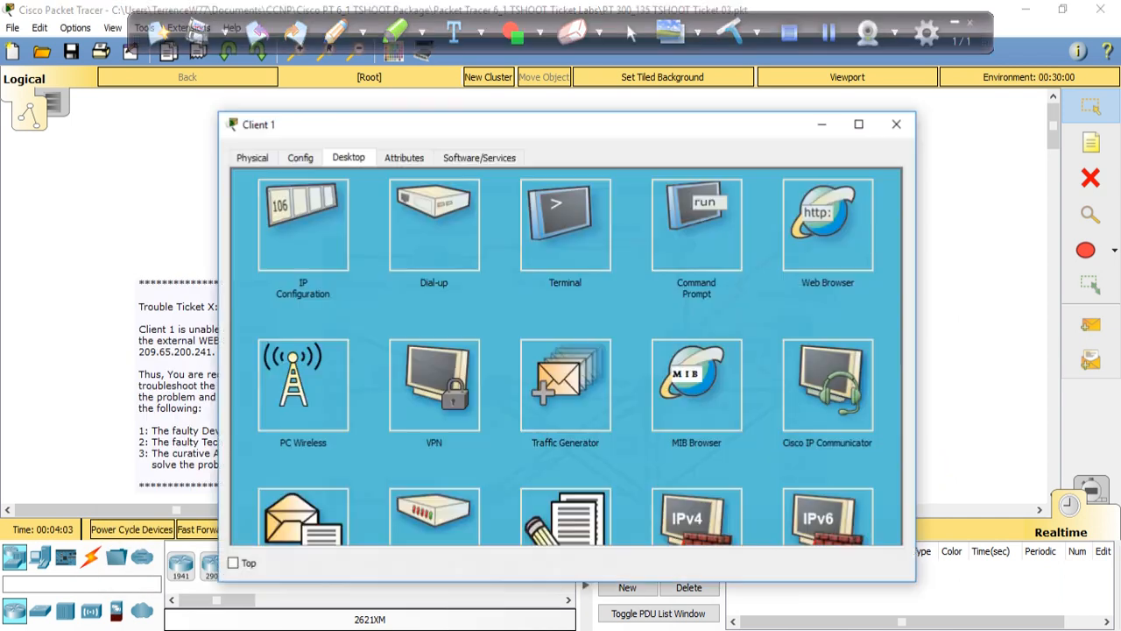
pyautogui.click(695, 224)
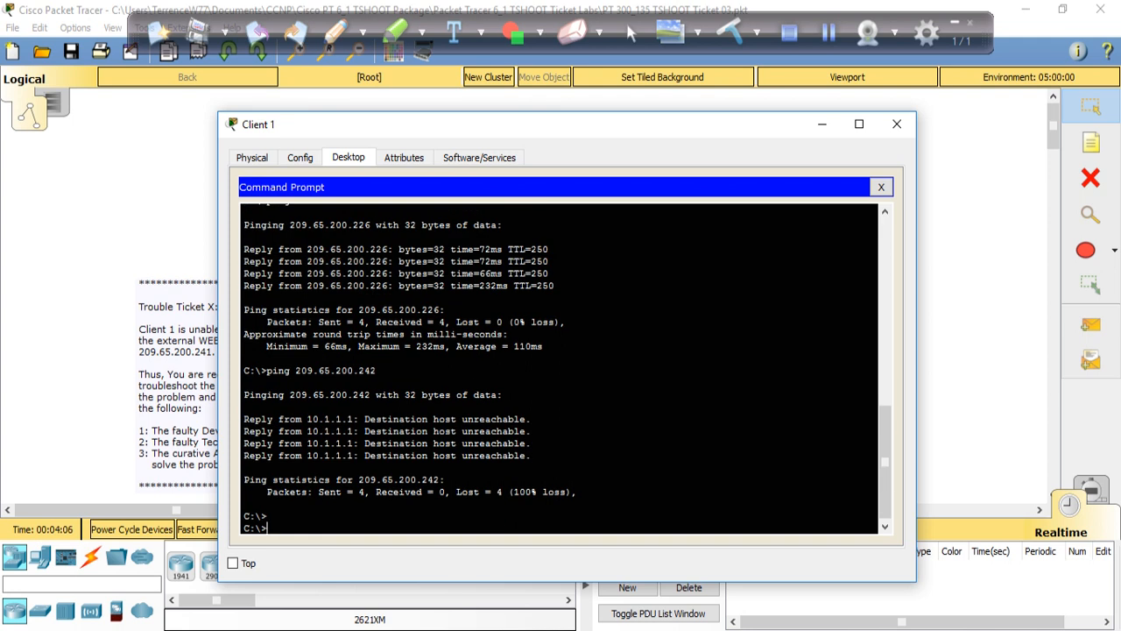
pyautogui.write('pin')
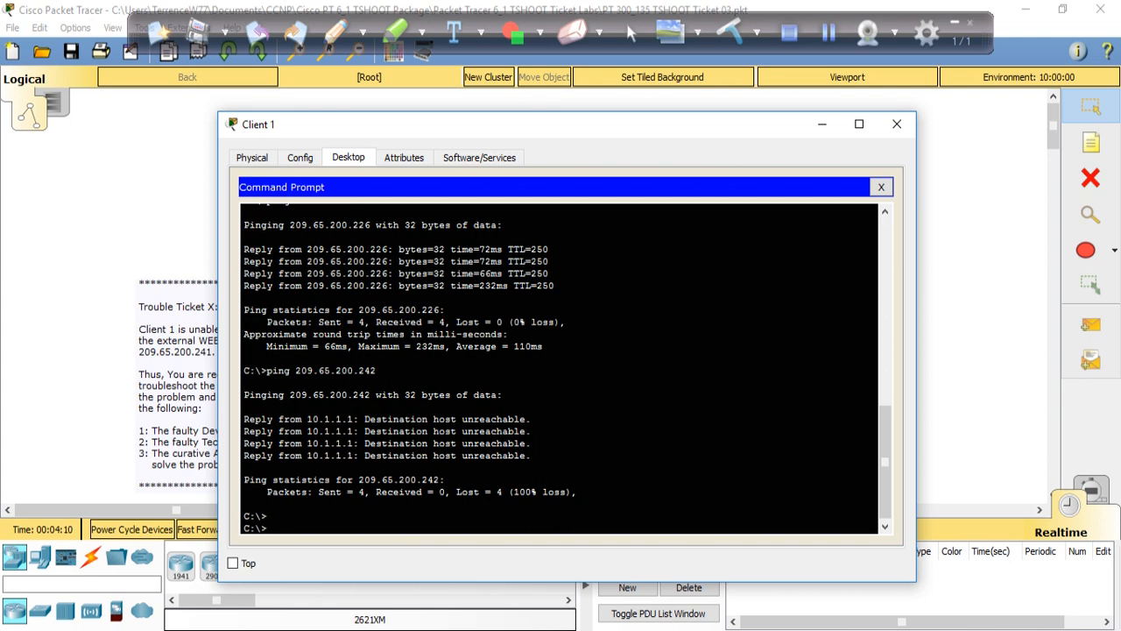
pyautogui.write('ping 209.65.200.242')
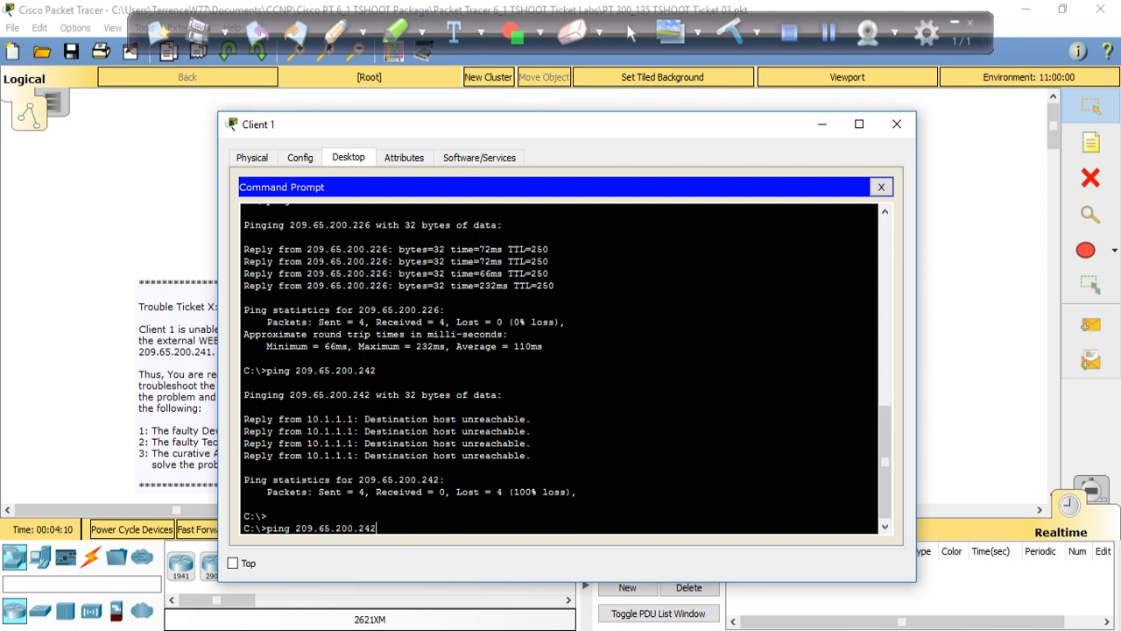
pyautogui.press('enter')
pyautogui.write('ping 209.65.200.241')
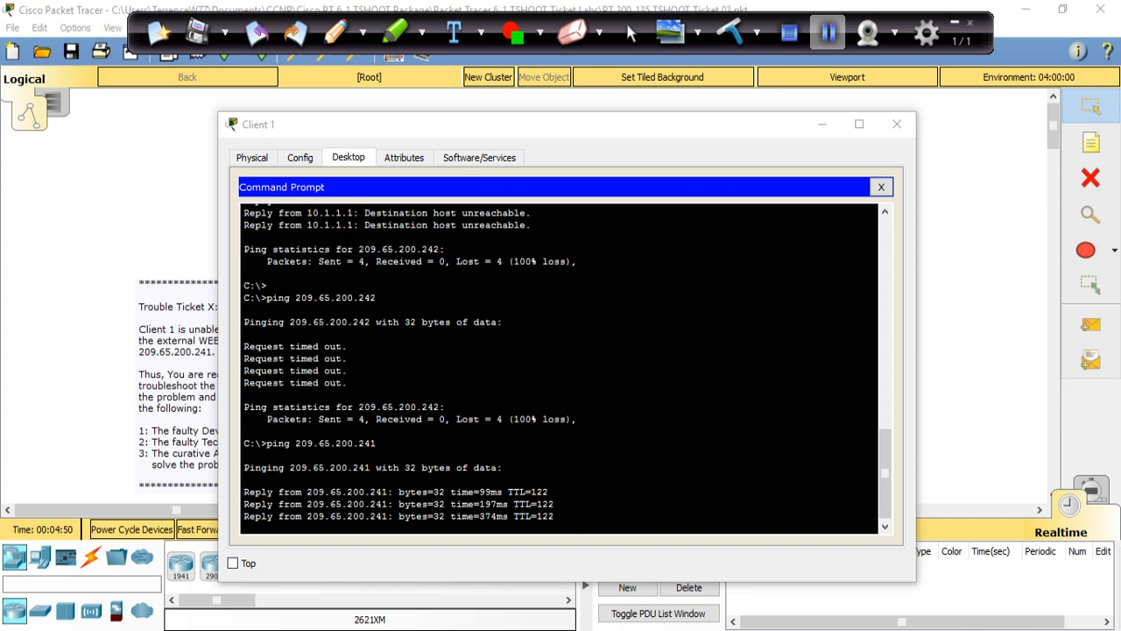
pyautogui.click(827, 32)
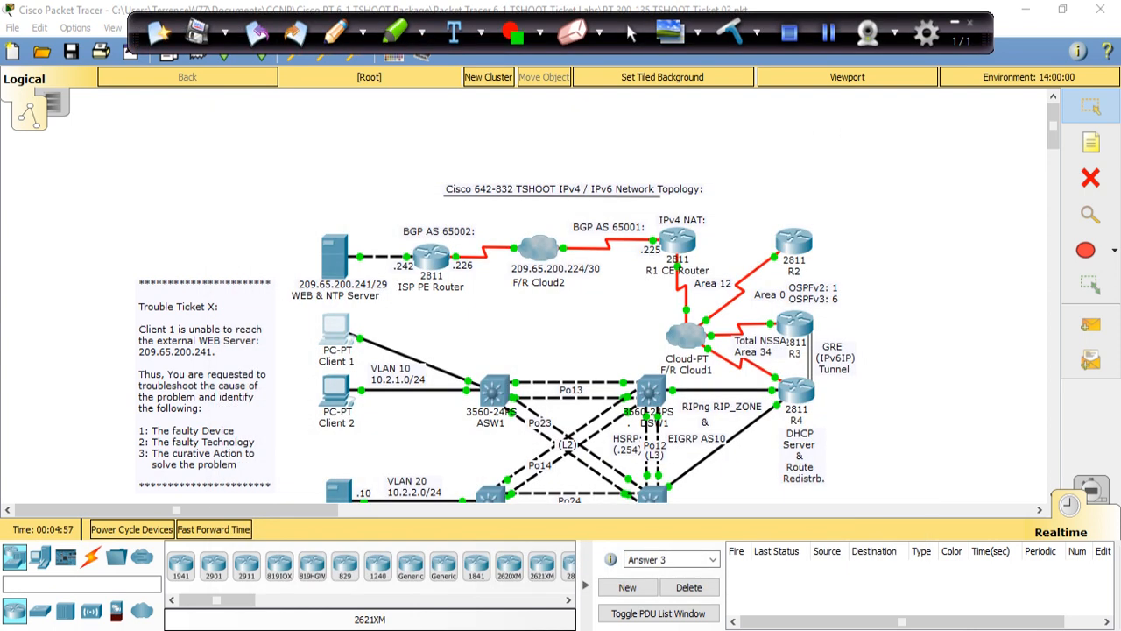
pyautogui.click(213, 529)
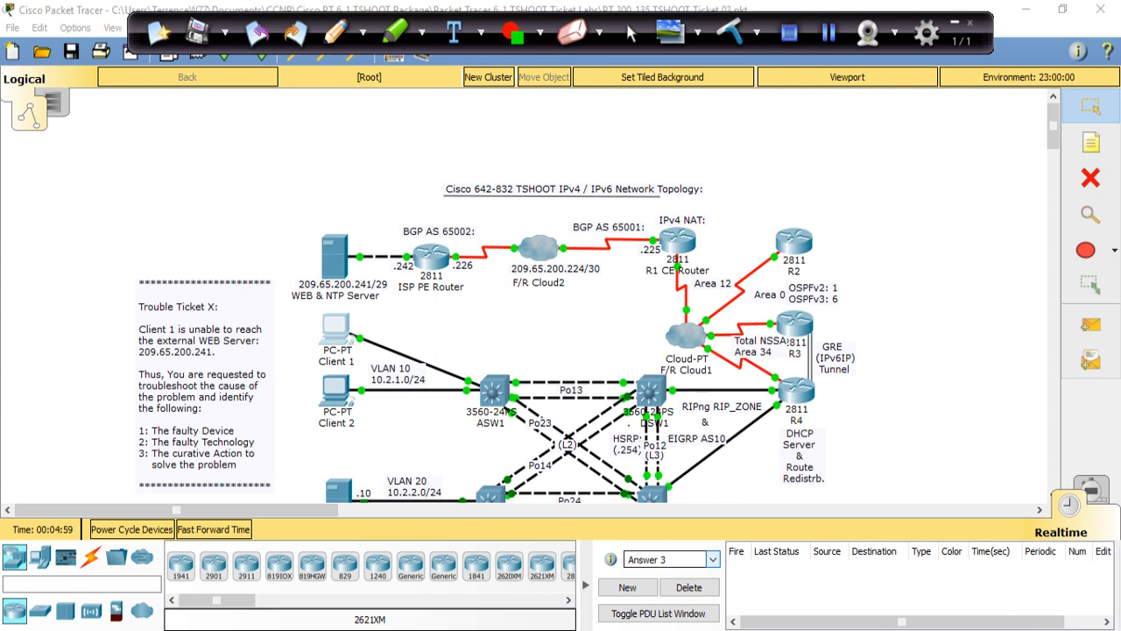
pyautogui.click(711, 559)
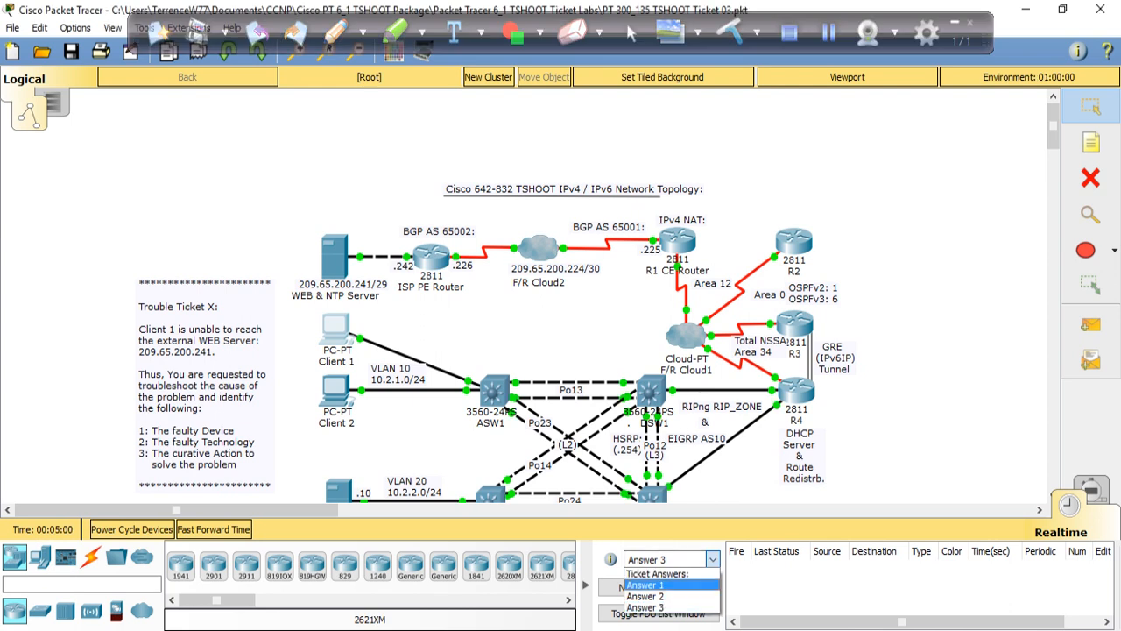
pyautogui.click(645, 585)
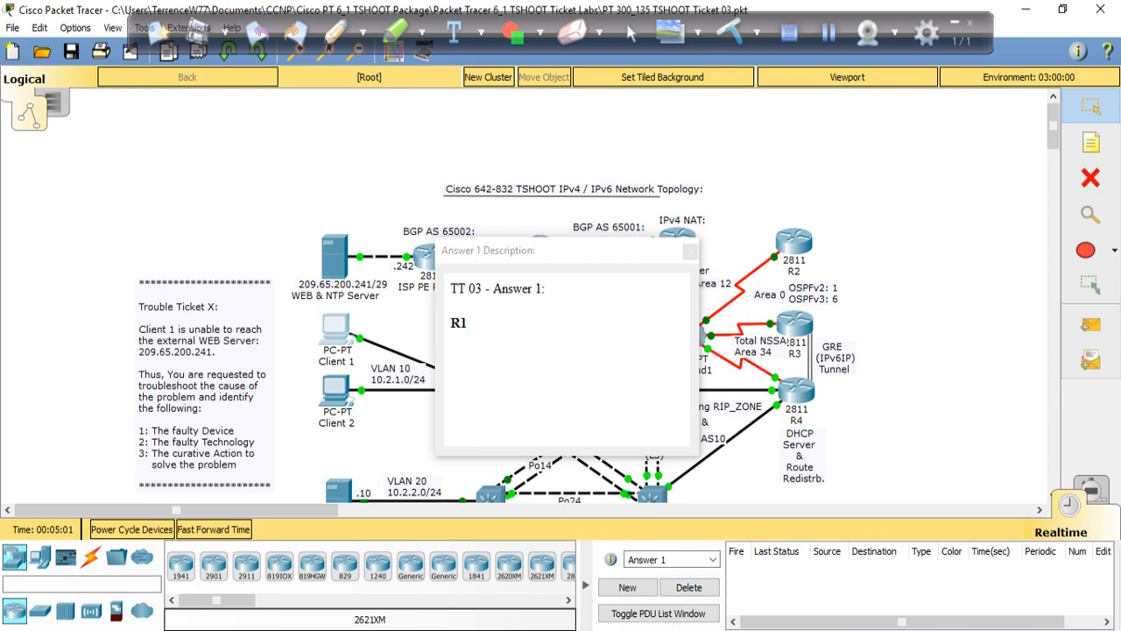
pyautogui.click(690, 251)
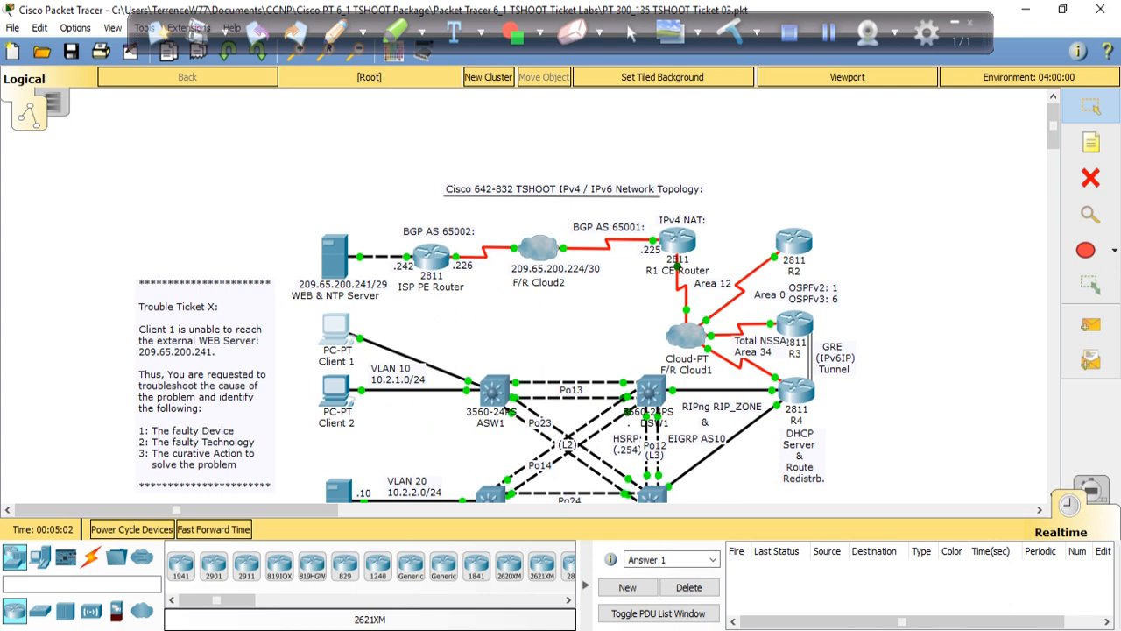
pyautogui.click(712, 559)
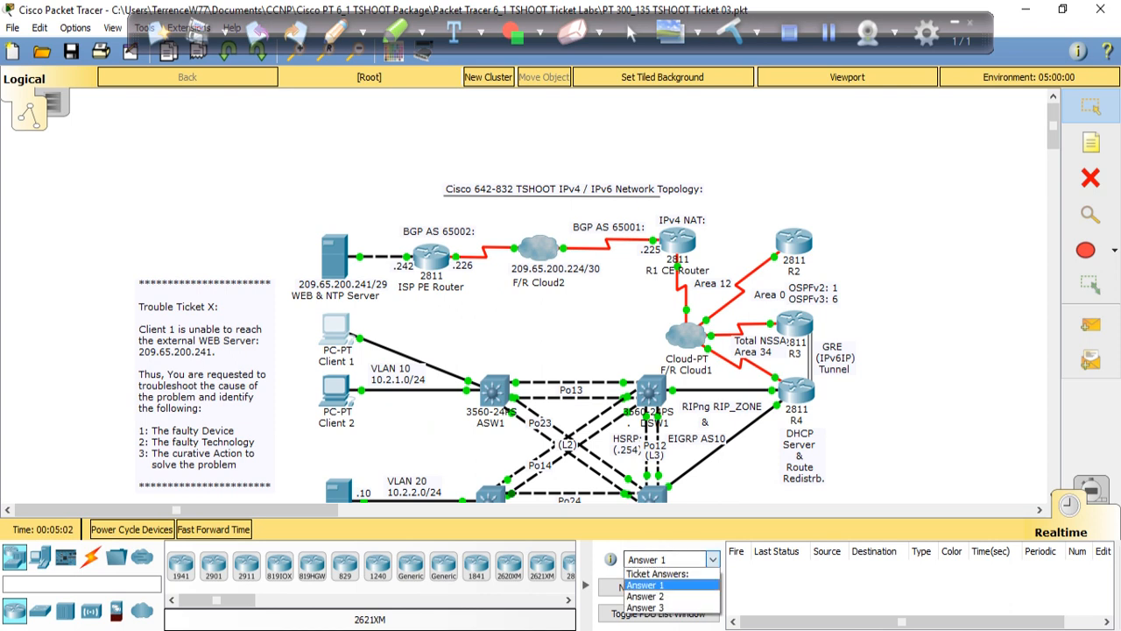
pyautogui.click(645, 596)
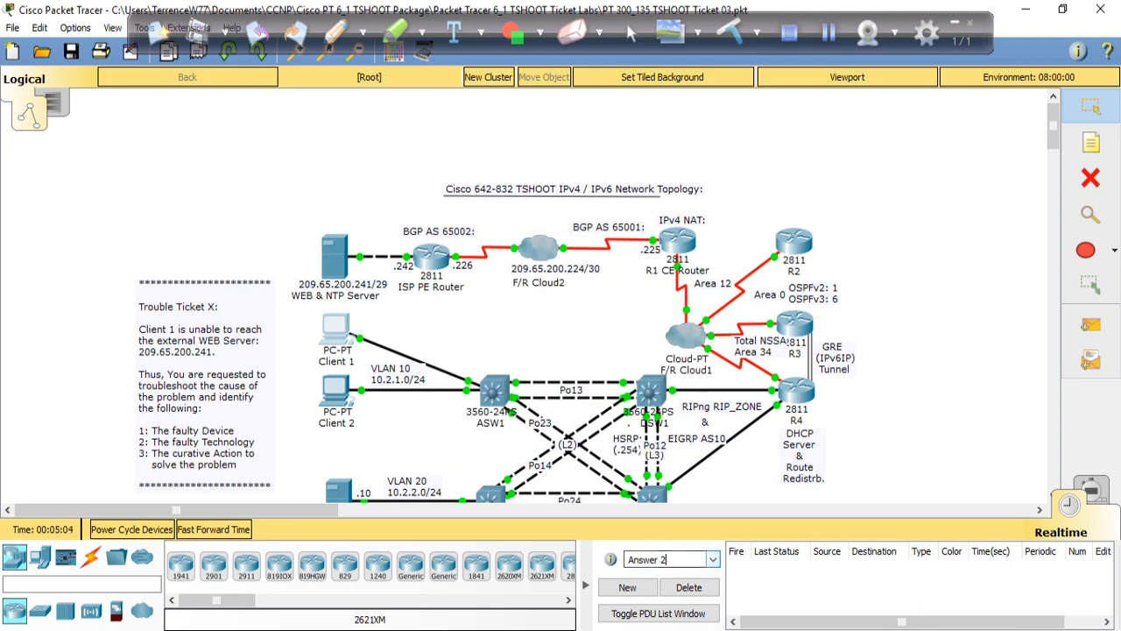
pyautogui.click(711, 559)
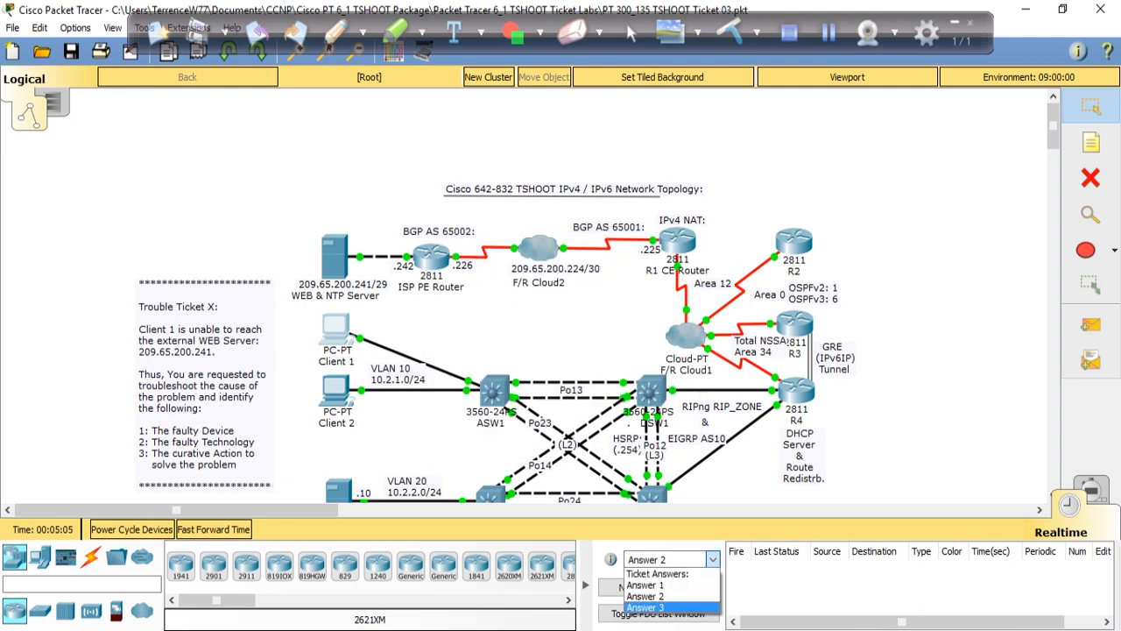
pyautogui.click(644, 606)
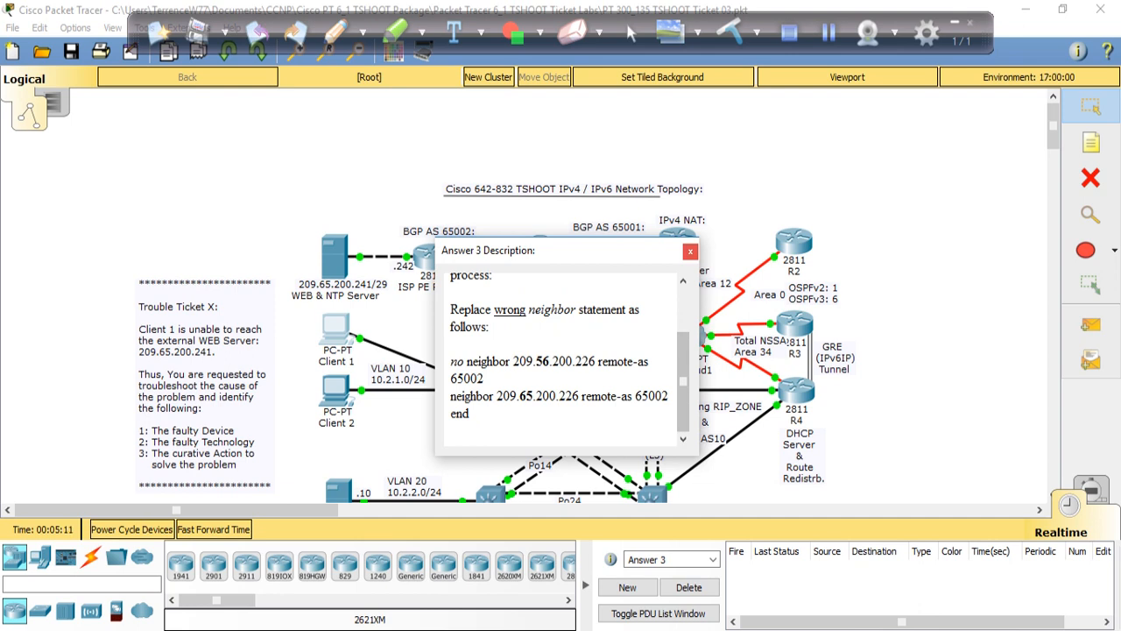
pyautogui.click(690, 252)
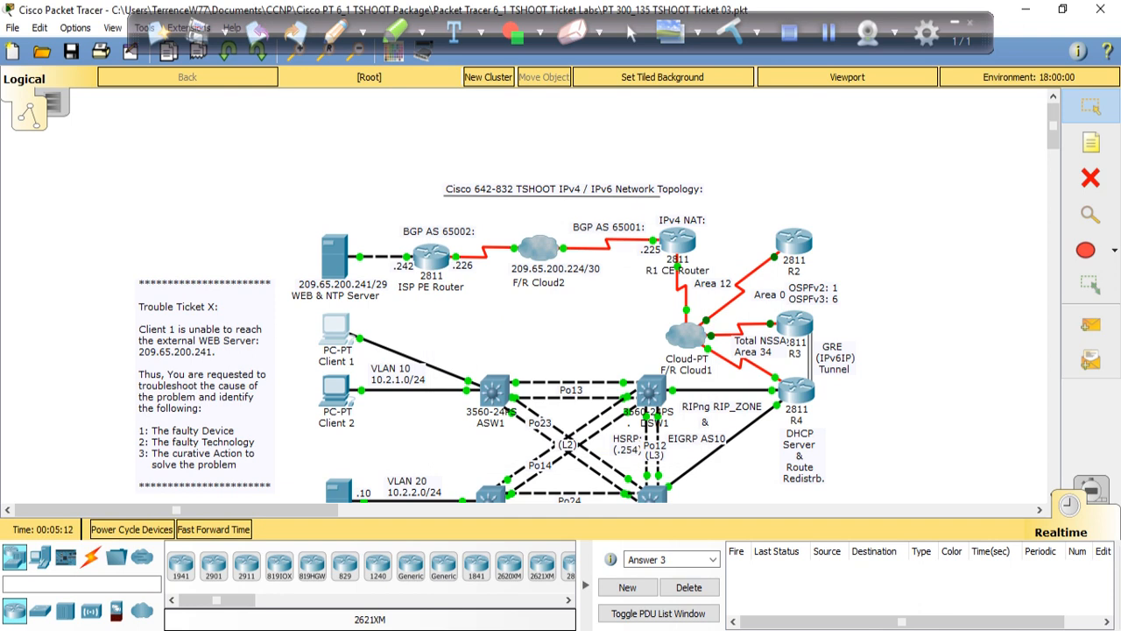
pyautogui.click(865, 31)
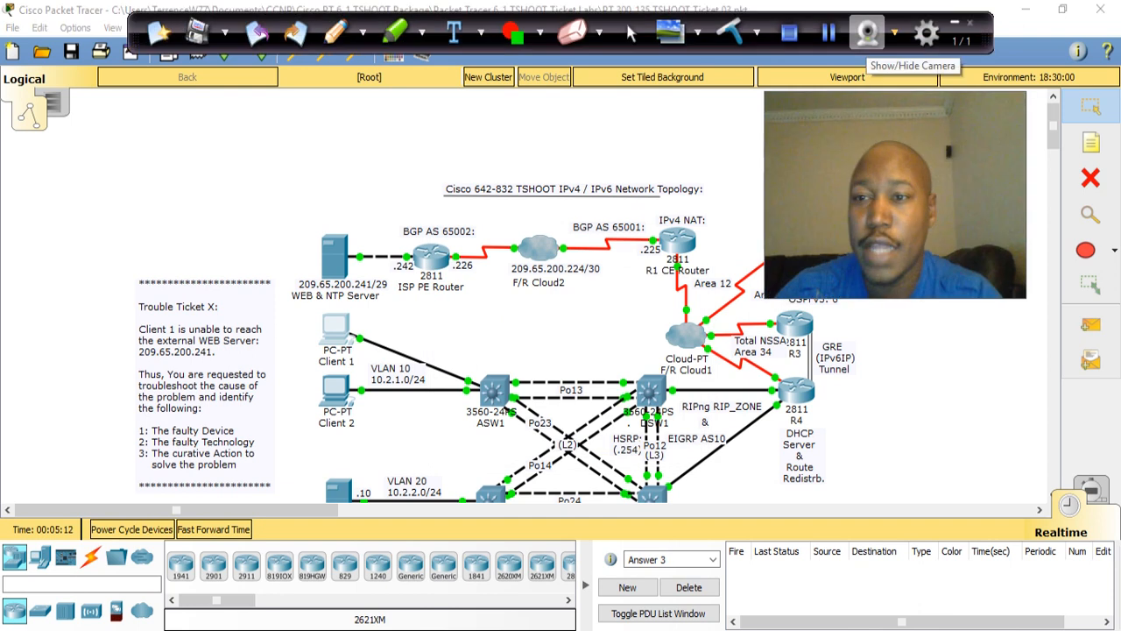